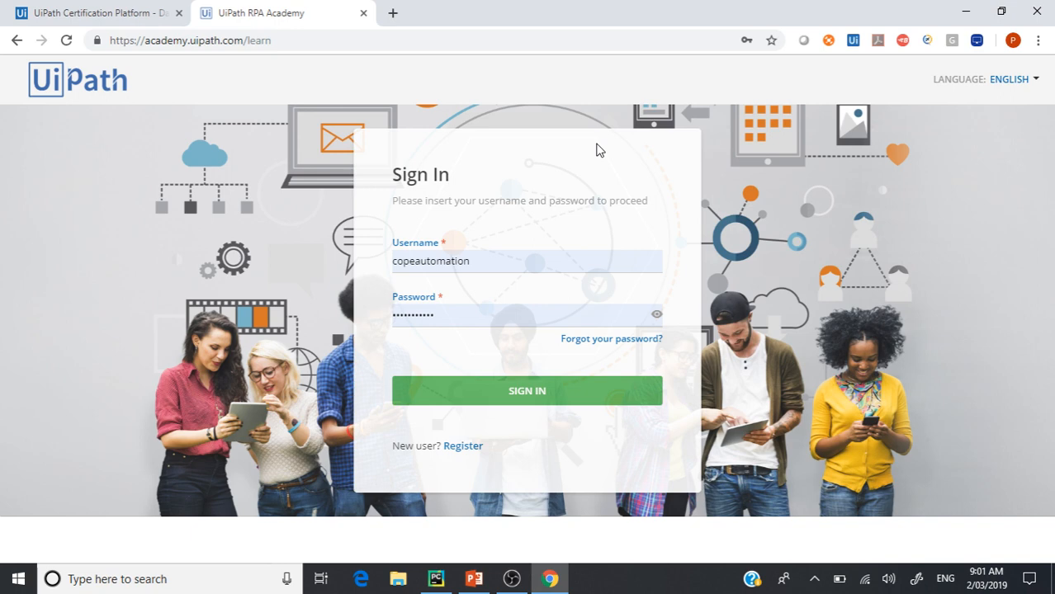
{"action": "mouse_move", "coordinate": [220, 68]}
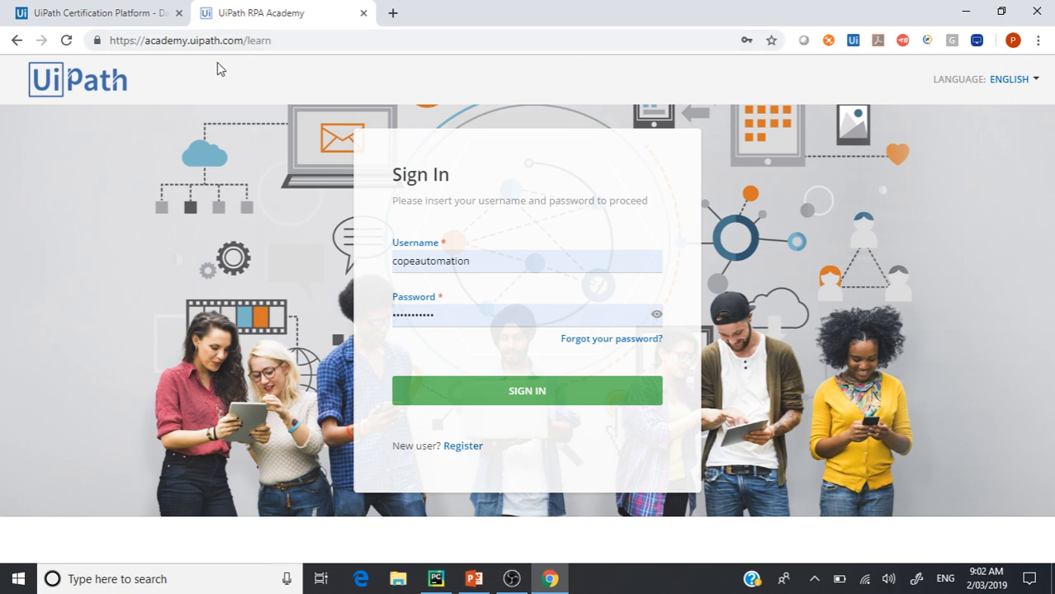
{"action": "mouse_move", "coordinate": [186, 58]}
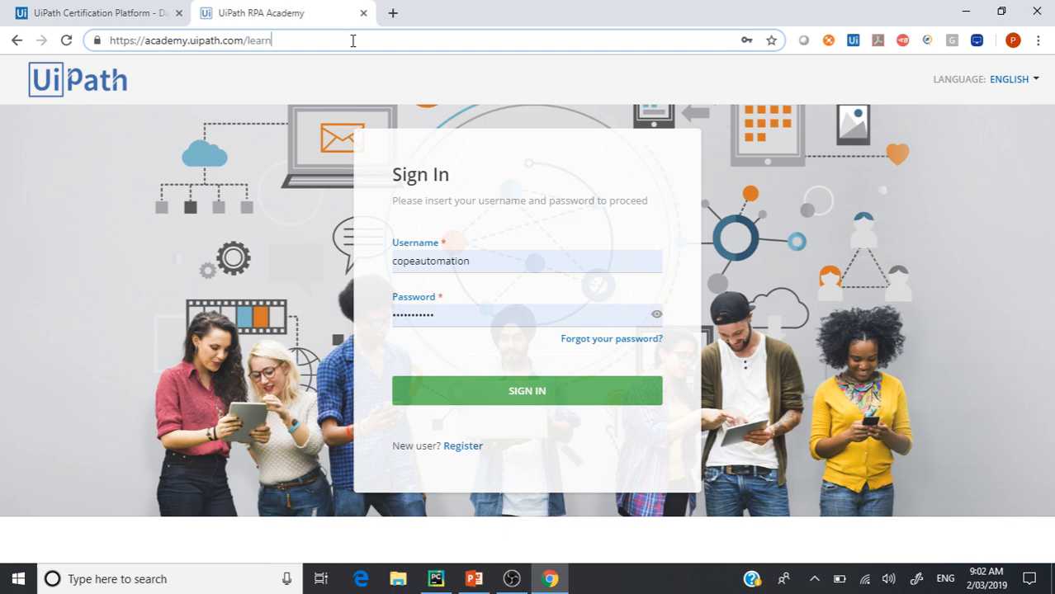
{"action": "mouse_move", "coordinate": [474, 457]}
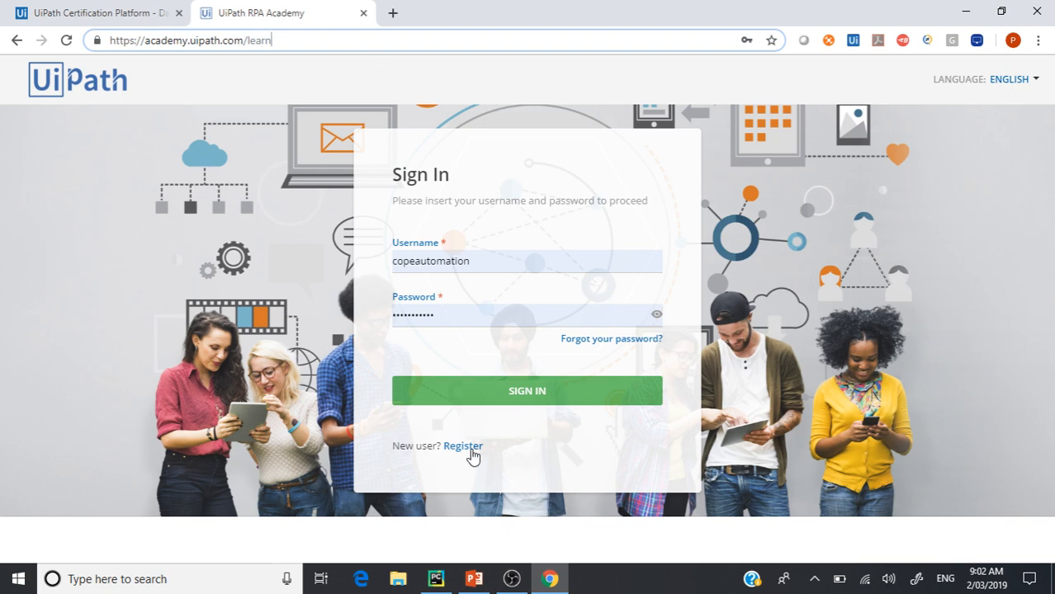
Look at the registration form, return to sign-in, and log into the account.
{"action": "left_click", "coordinate": [463, 446]}
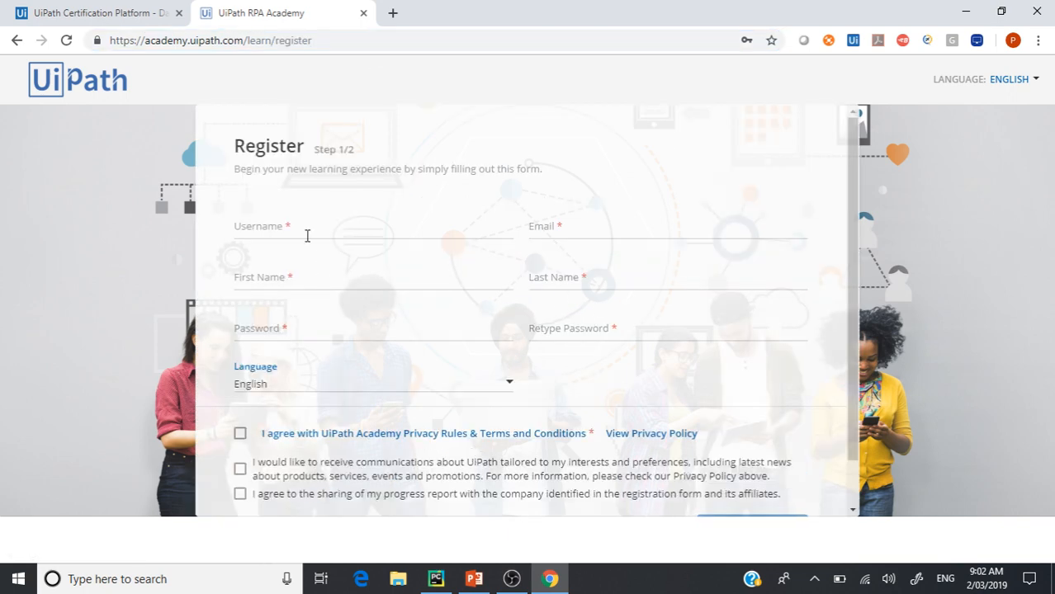
{"action": "mouse_move", "coordinate": [510, 369]}
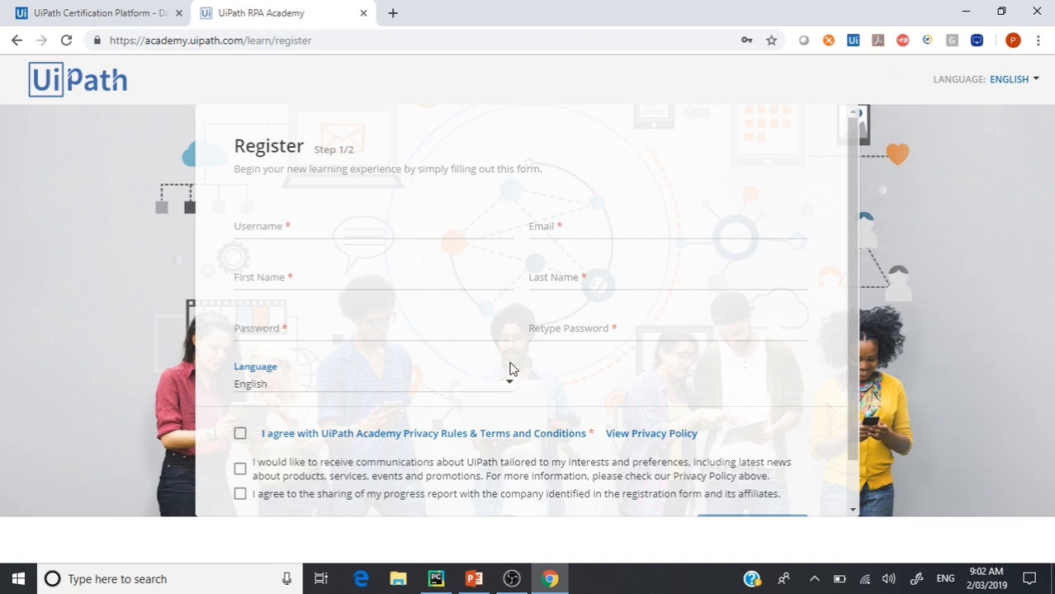
{"action": "scroll", "scroll_direction": "down", "scroll_amount": 3}
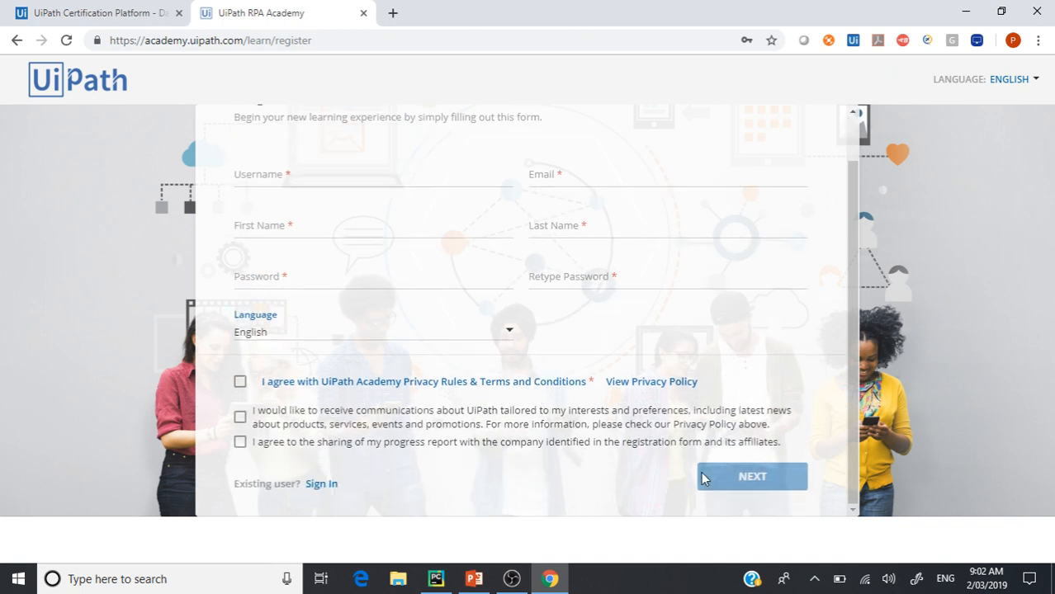
{"action": "mouse_move", "coordinate": [518, 430]}
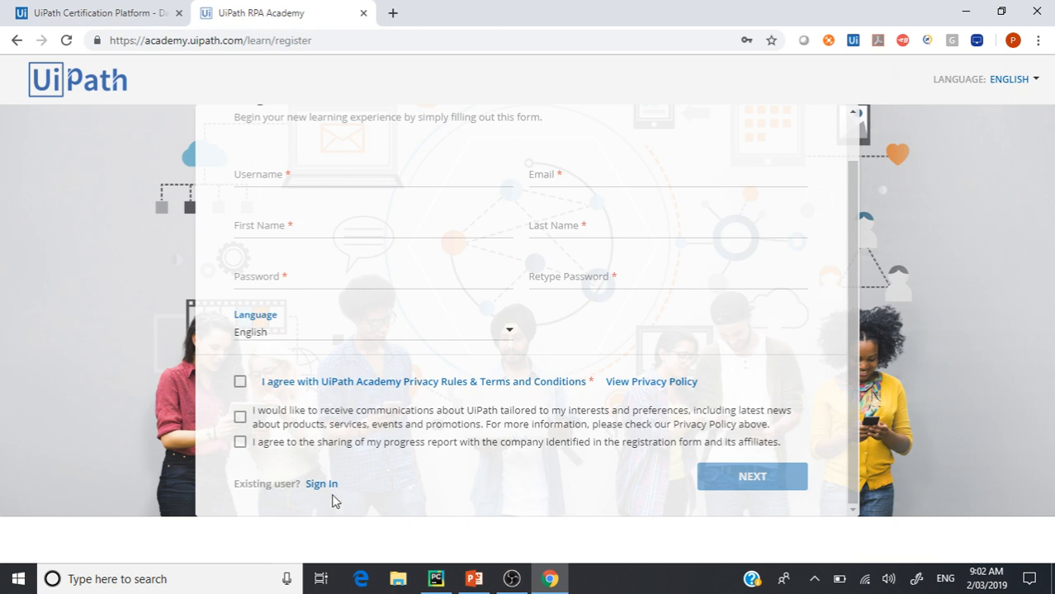
{"action": "left_click", "coordinate": [322, 483]}
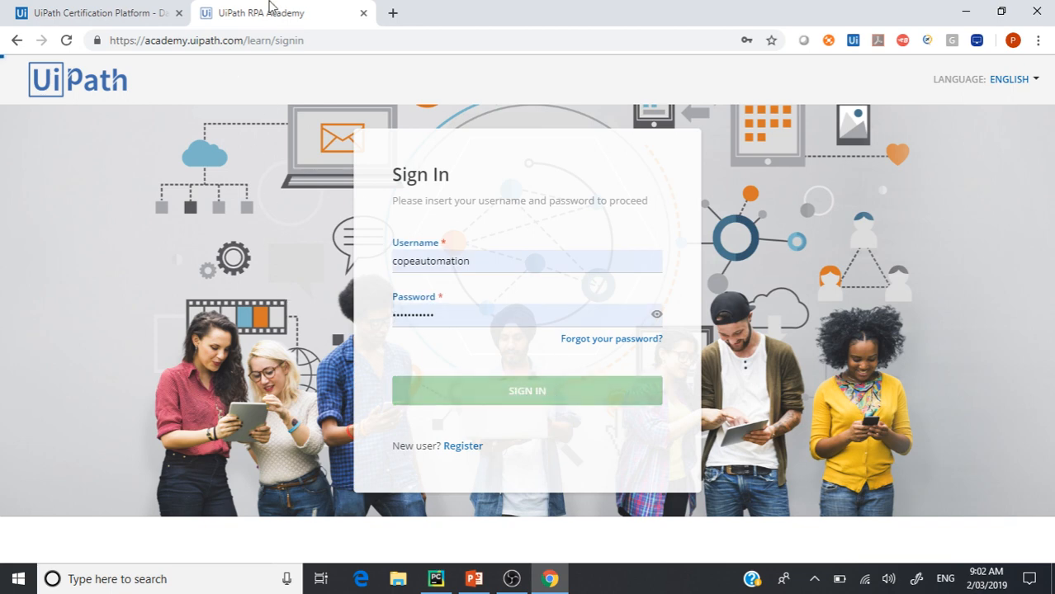
{"action": "left_click", "coordinate": [526, 390]}
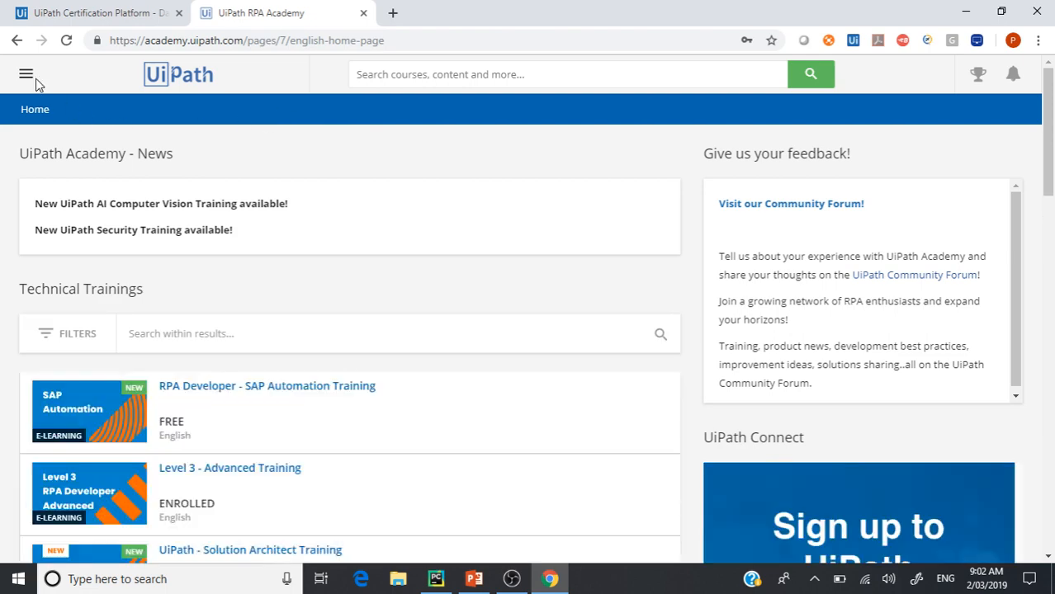
Go to the Course catalog through the site navigation menu.
{"action": "left_click", "coordinate": [26, 73]}
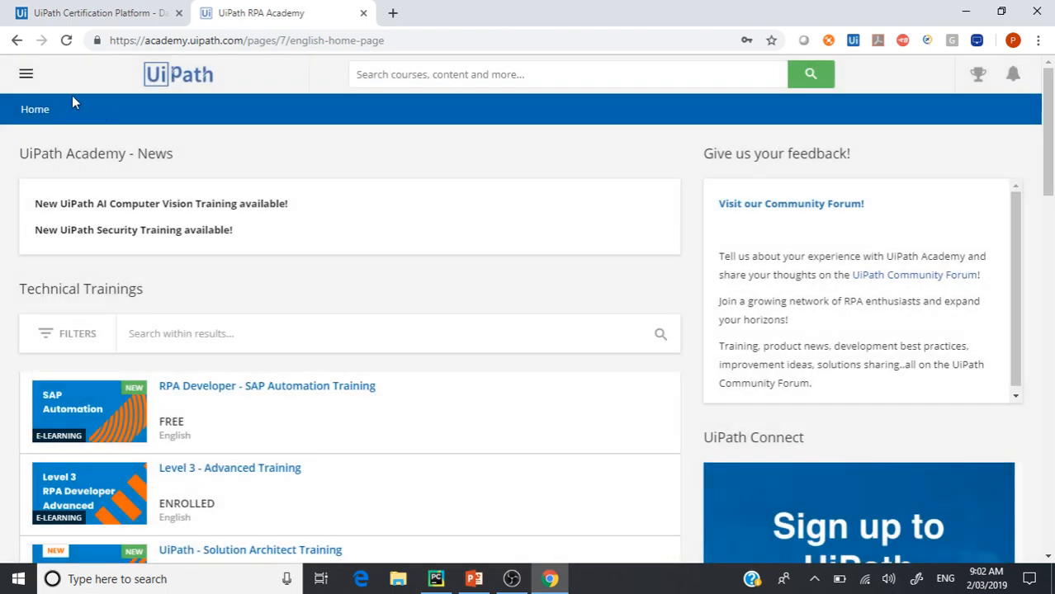
{"action": "left_click", "coordinate": [26, 74]}
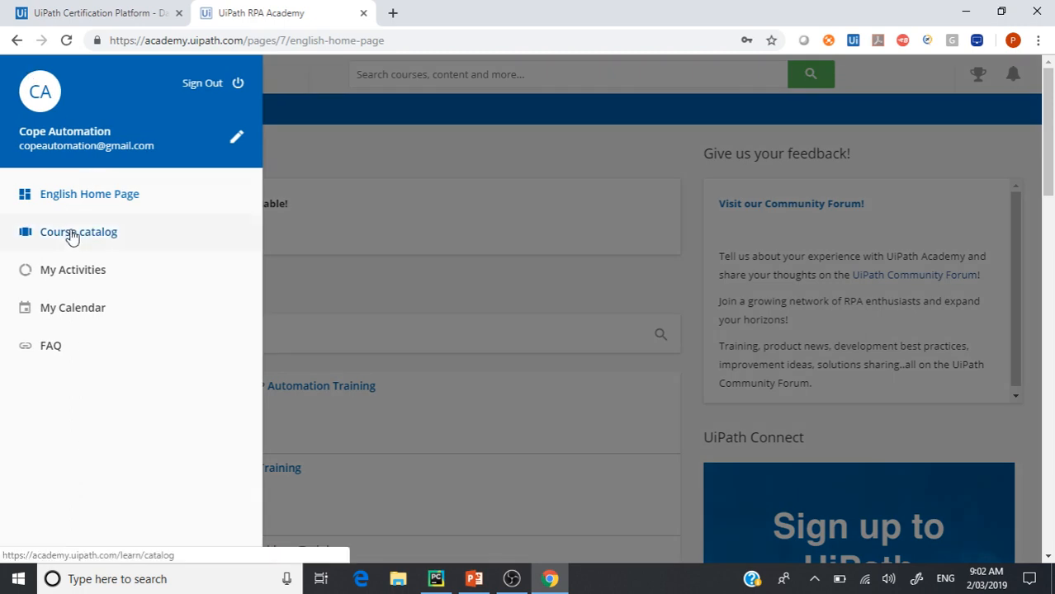
{"action": "left_click", "coordinate": [78, 231]}
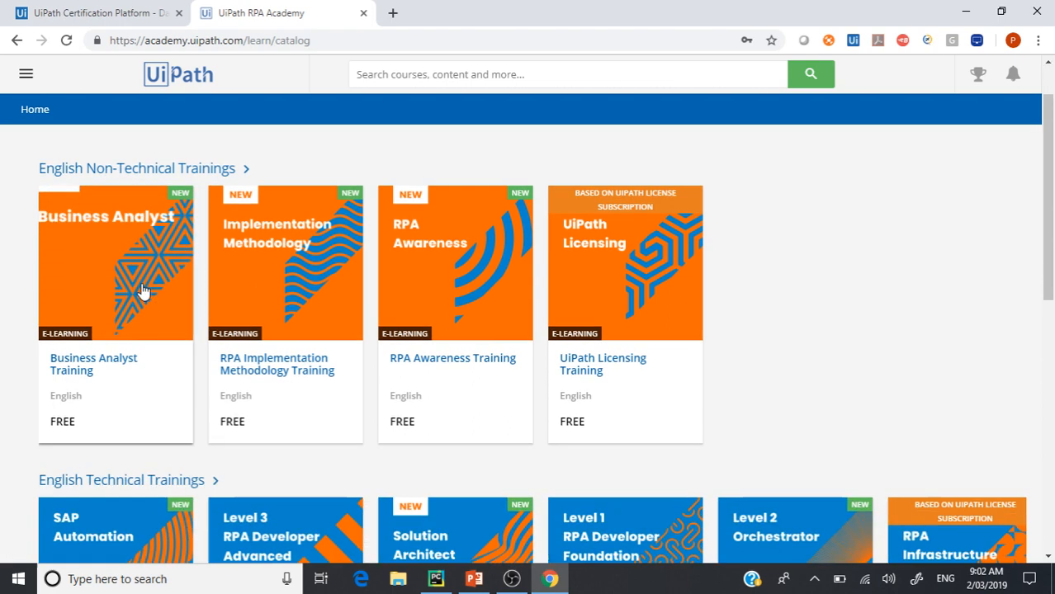
Scroll to English Technical Trainings and page through its courses, including enrolled Level 1 and 3.
{"action": "scroll", "scroll_direction": "down", "scroll_amount": 3}
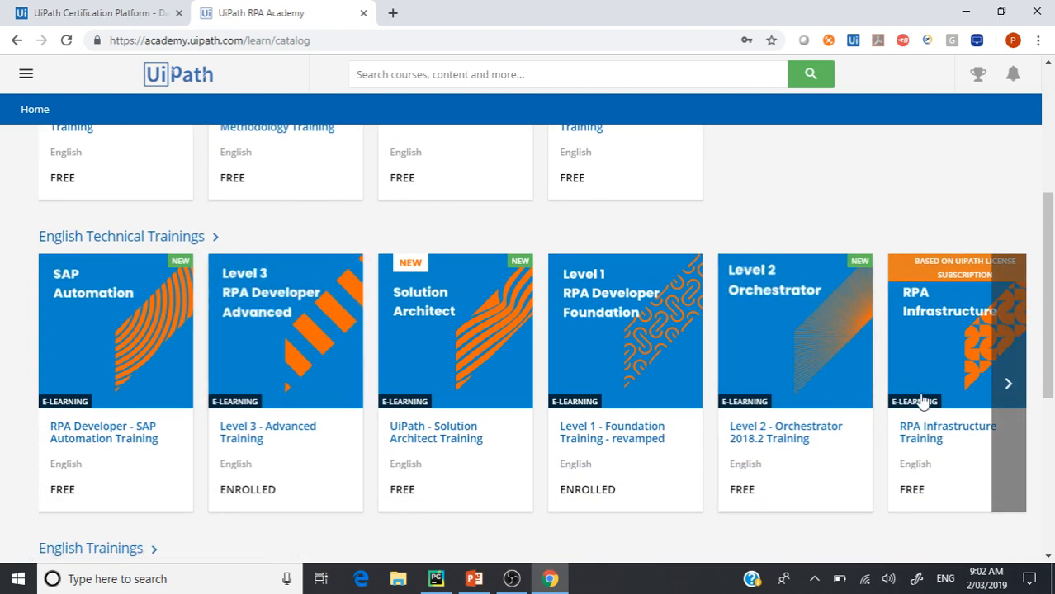
{"action": "mouse_move", "coordinate": [625, 376]}
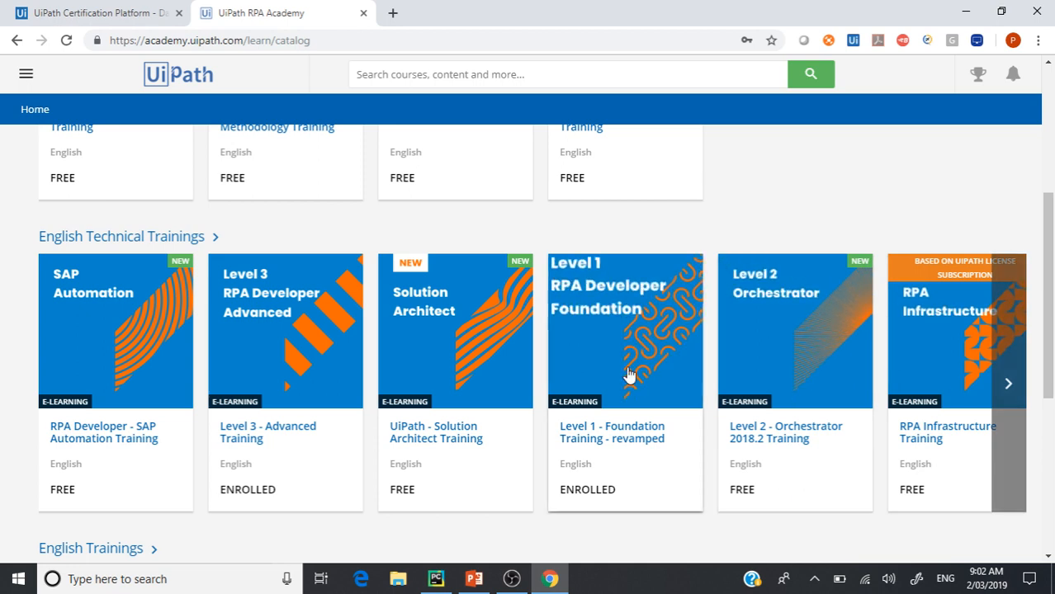
{"action": "mouse_move", "coordinate": [759, 318]}
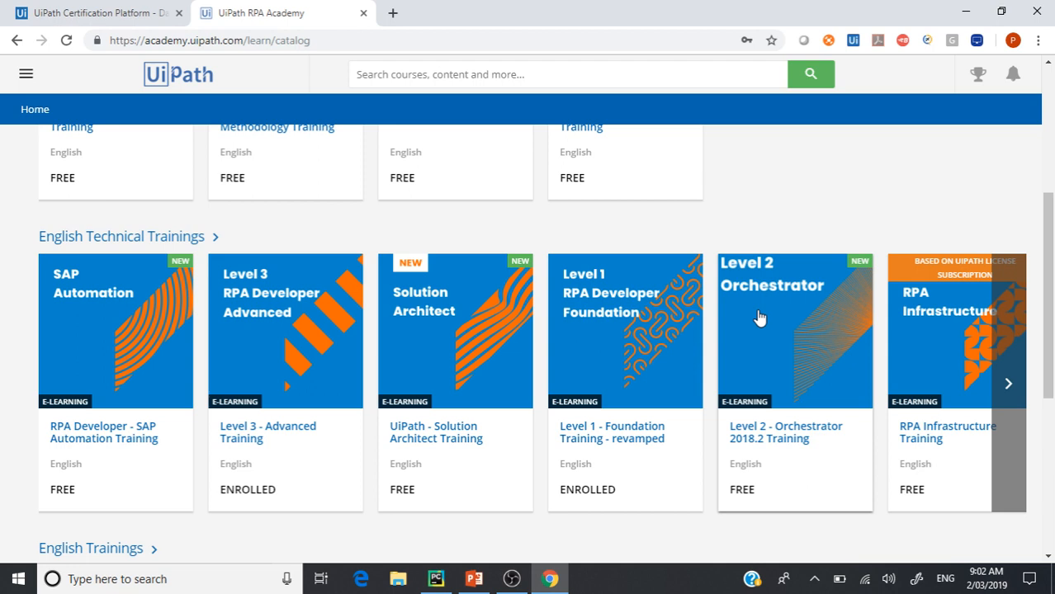
{"action": "mouse_move", "coordinate": [295, 347]}
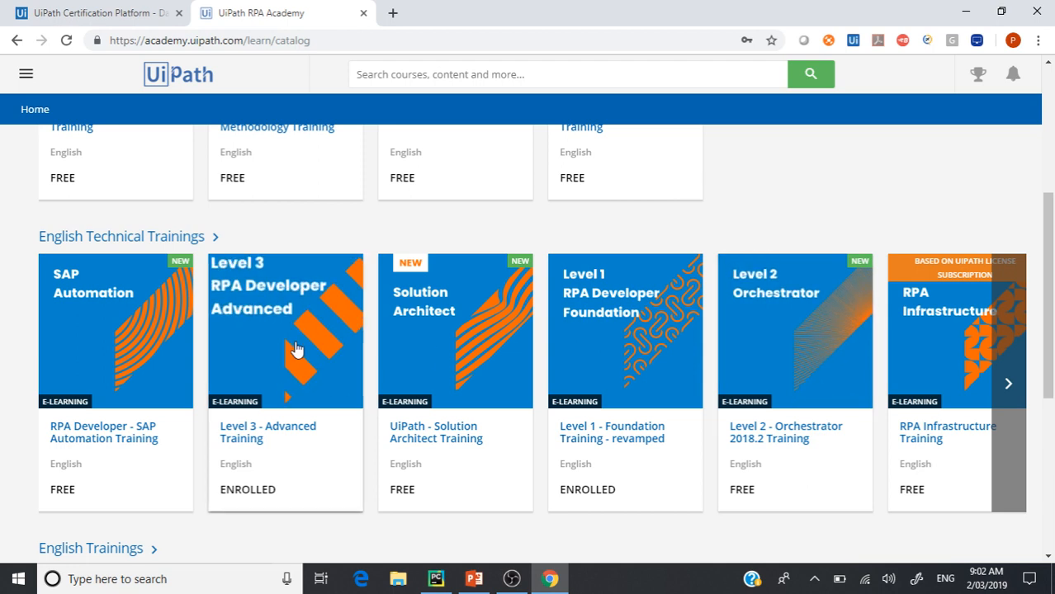
{"action": "mouse_move", "coordinate": [602, 322]}
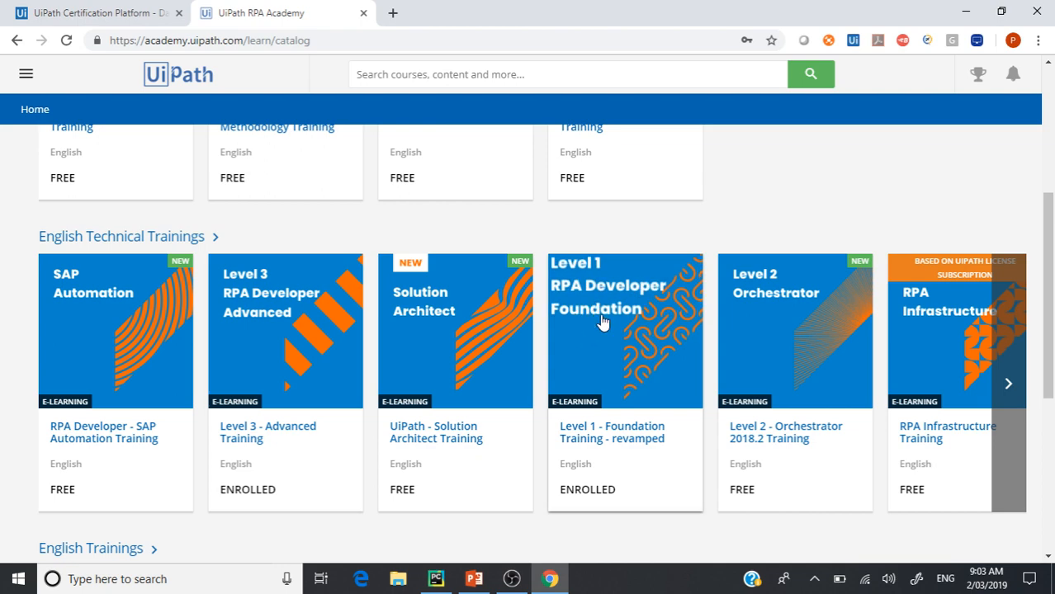
{"action": "left_click", "coordinate": [1008, 383]}
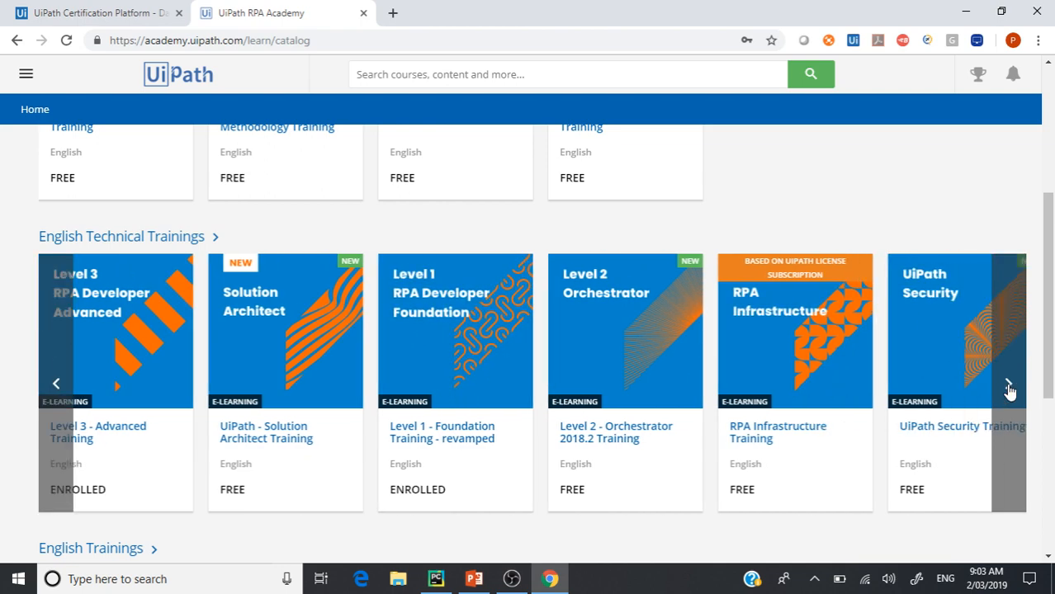
{"action": "left_click", "coordinate": [1008, 383]}
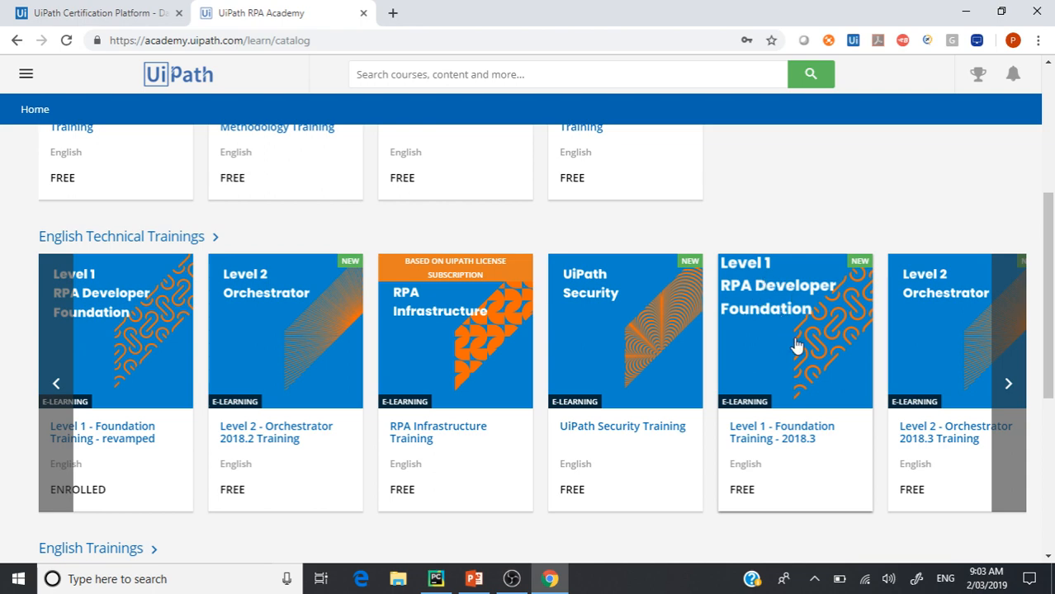
{"action": "mouse_move", "coordinate": [817, 458]}
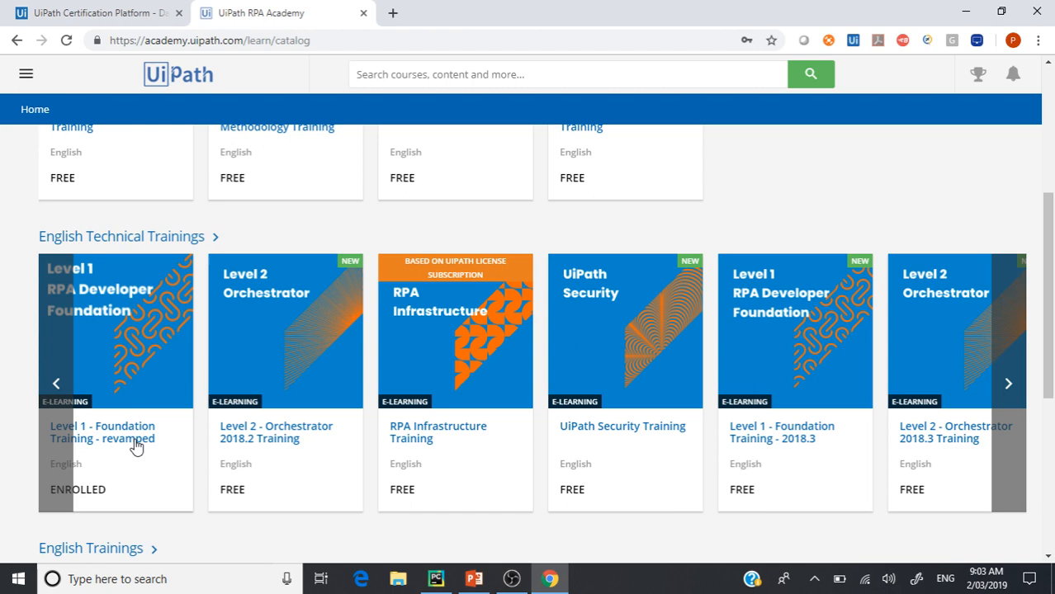
{"action": "left_click", "coordinate": [56, 383]}
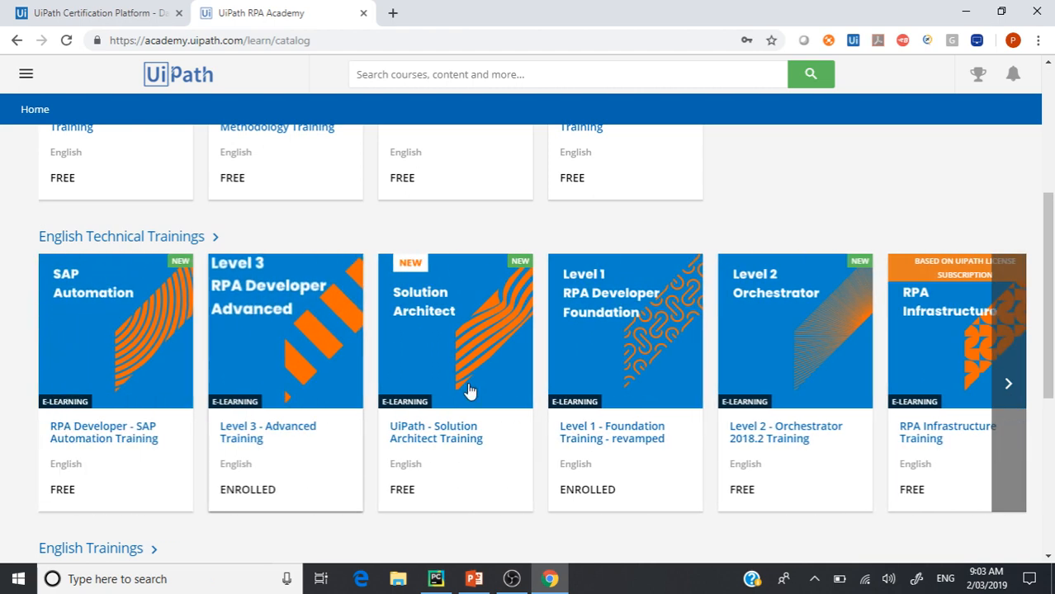
{"action": "mouse_move", "coordinate": [625, 450]}
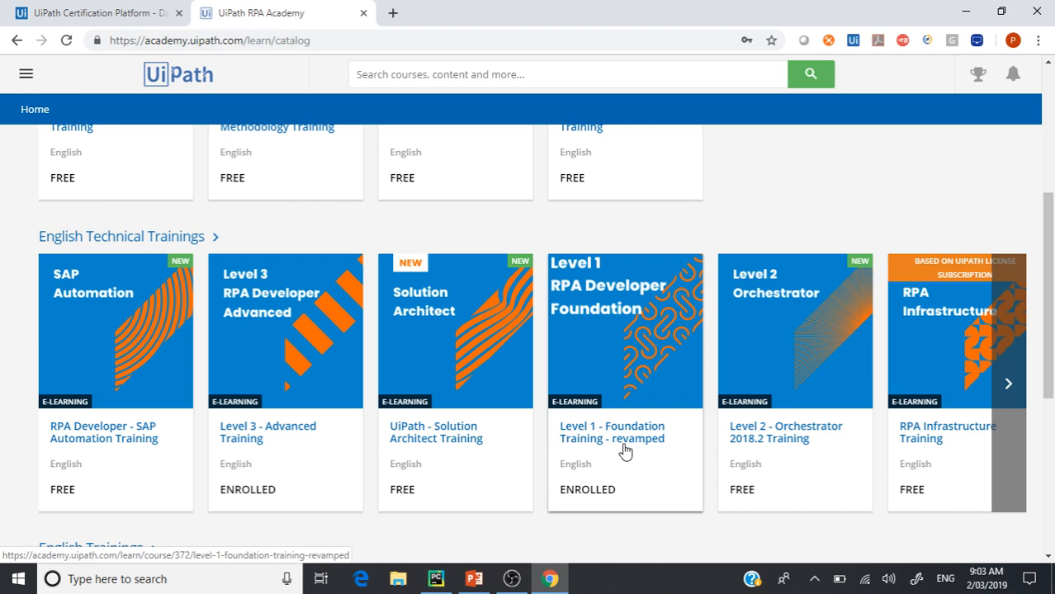
{"action": "mouse_move", "coordinate": [231, 364]}
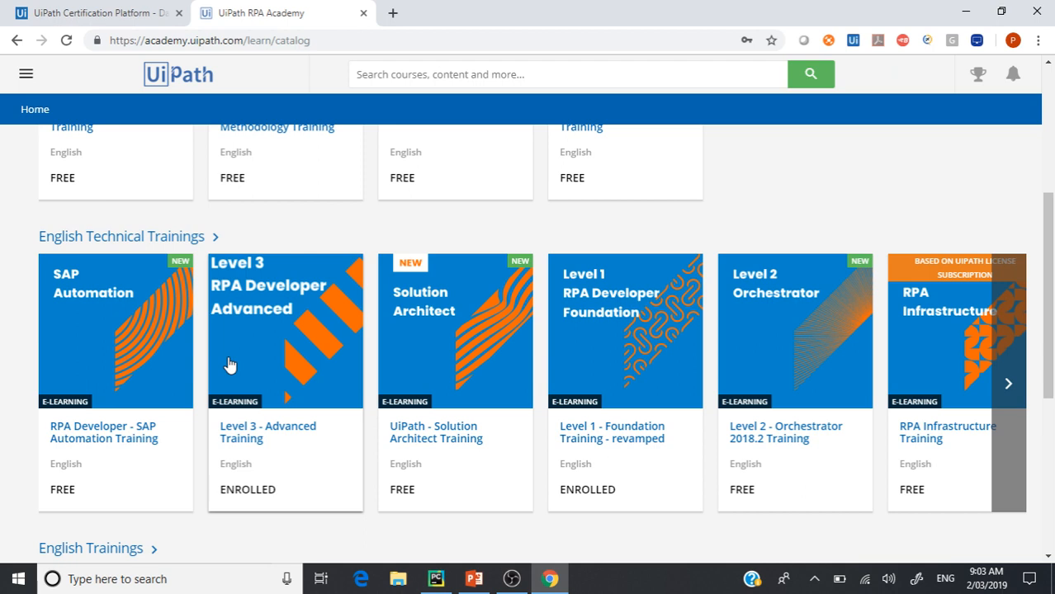
{"action": "mouse_move", "coordinate": [248, 364]}
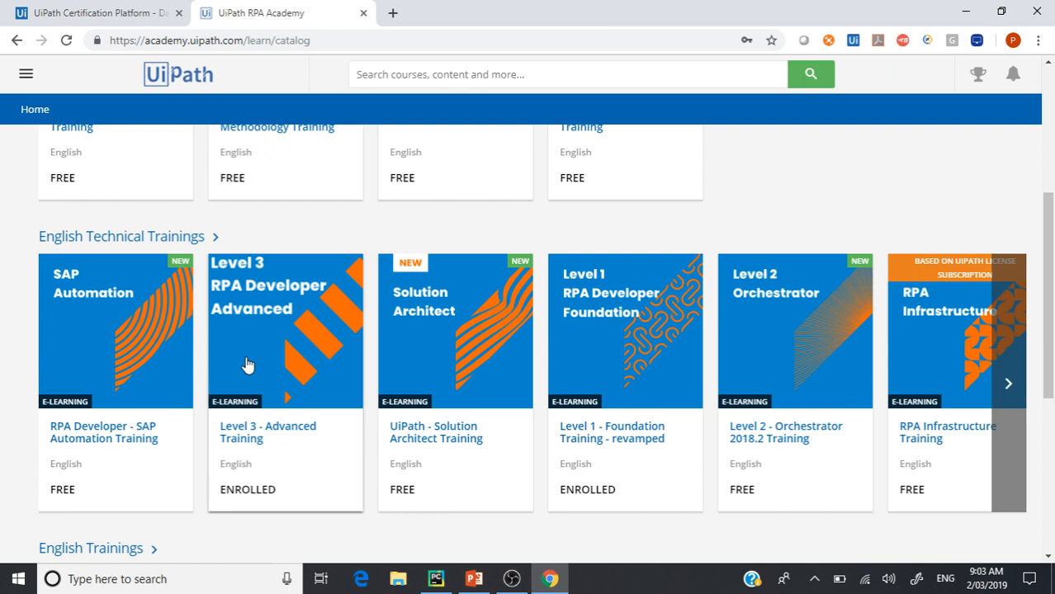
{"action": "mouse_move", "coordinate": [601, 337]}
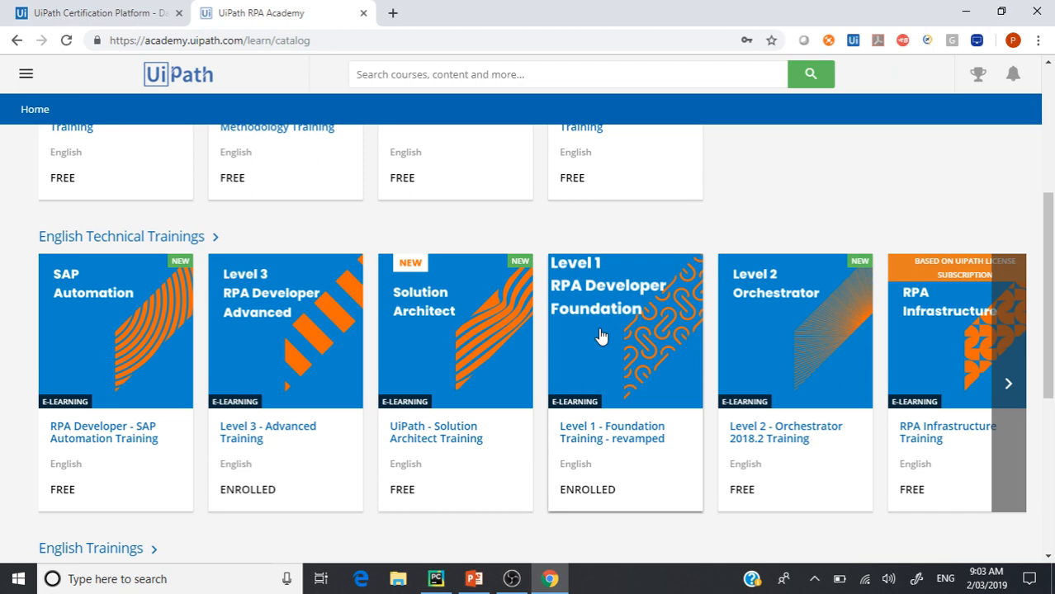
Open the enrolled Level 1 RPA Developer Foundation Training (revamped) course.
{"action": "left_click", "coordinate": [625, 330]}
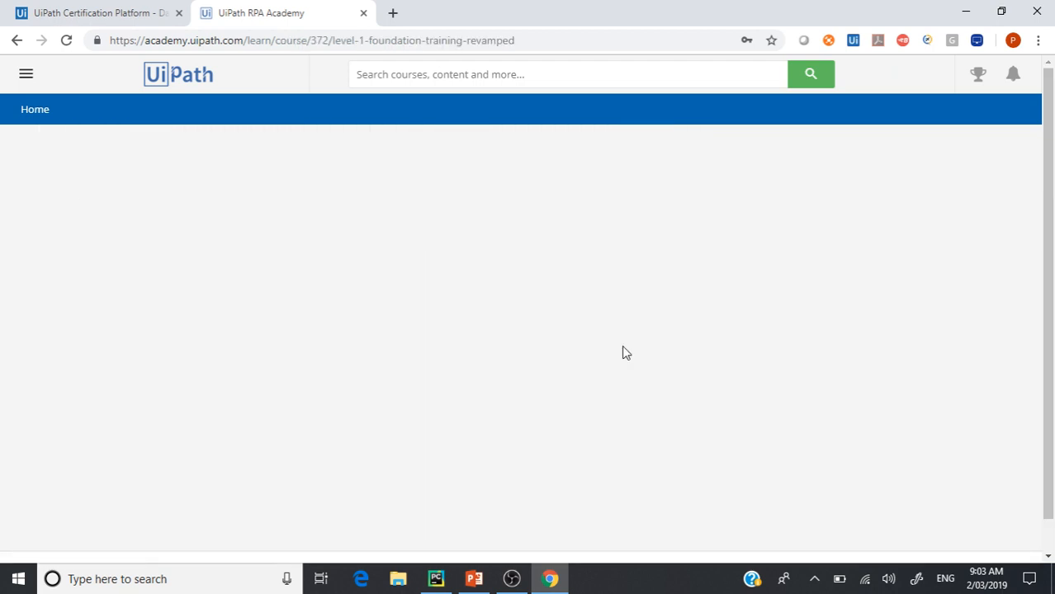
{"action": "mouse_move", "coordinate": [614, 336]}
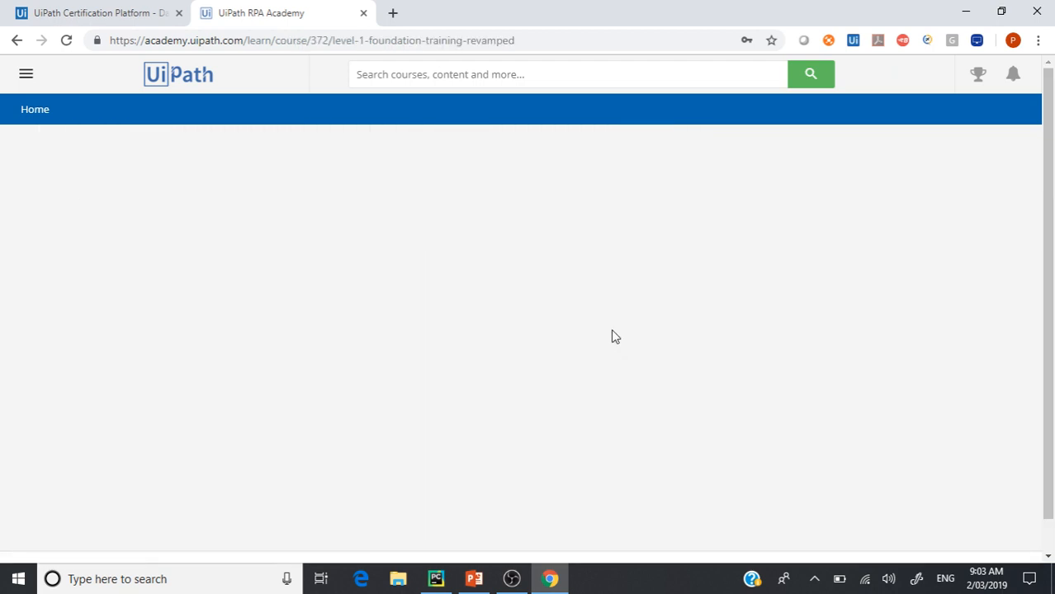
{"action": "mouse_move", "coordinate": [701, 347]}
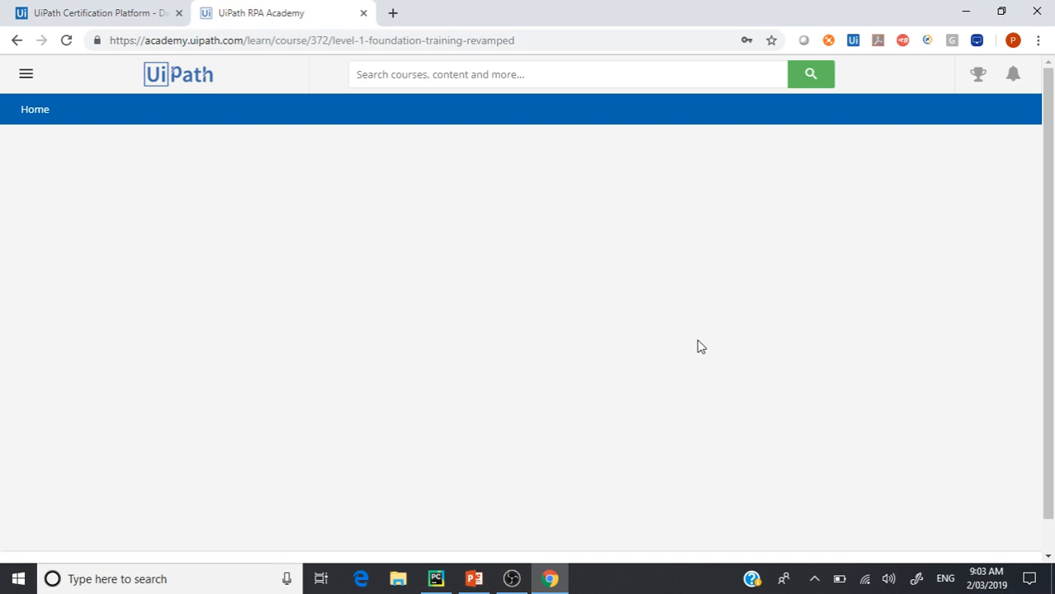
{"action": "mouse_move", "coordinate": [531, 151]}
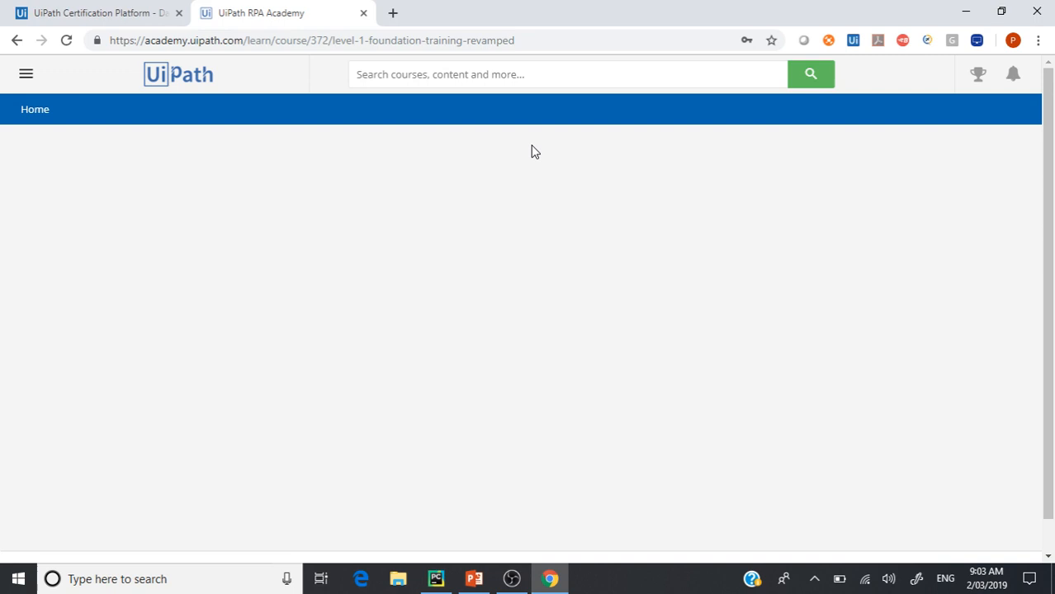
{"action": "mouse_move", "coordinate": [545, 209]}
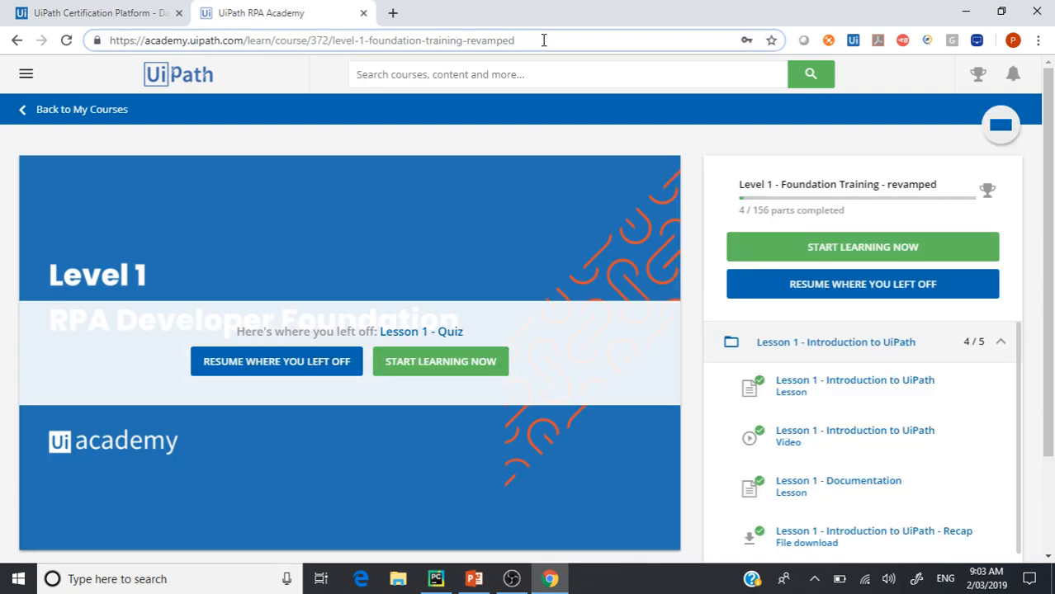
Scroll the lesson list and open Lesson 1 - Quiz (5 questions, 70% pass mark).
{"action": "scroll", "scroll_direction": "down", "scroll_amount": 3}
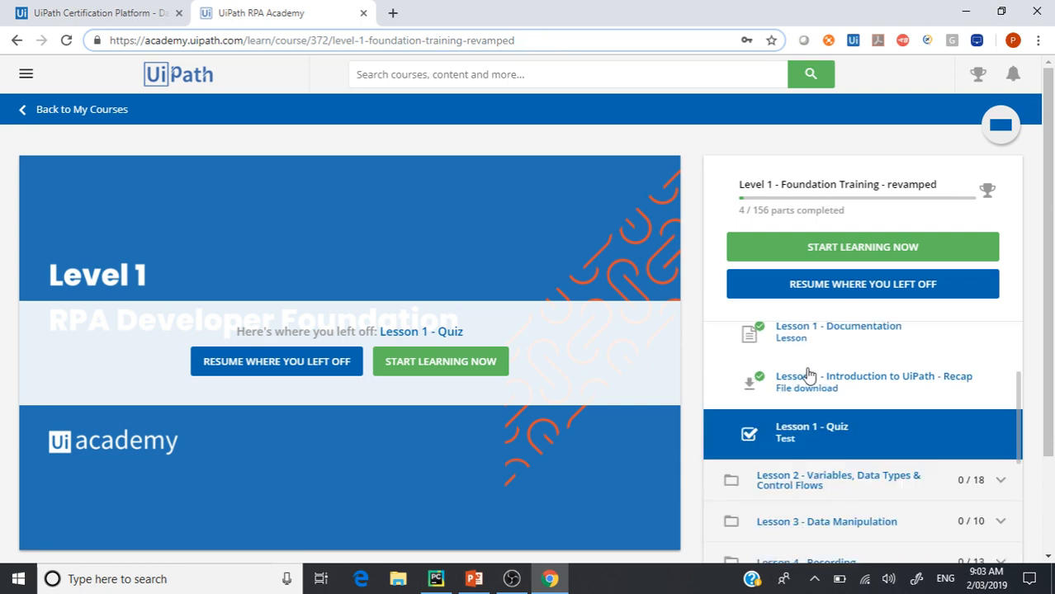
{"action": "left_click", "coordinate": [834, 342]}
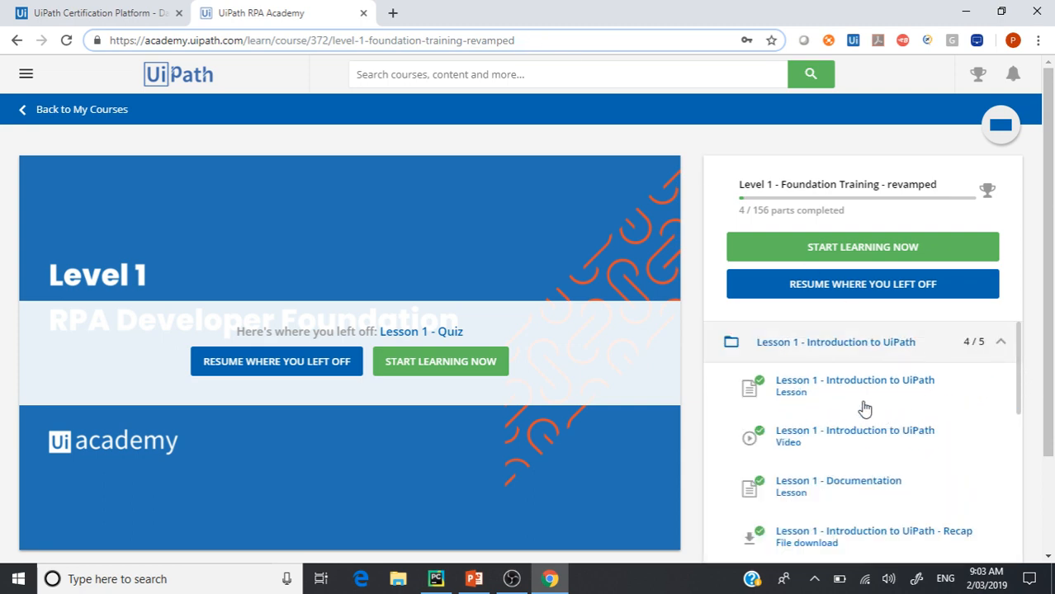
{"action": "scroll", "scroll_direction": "down", "scroll_amount": 3}
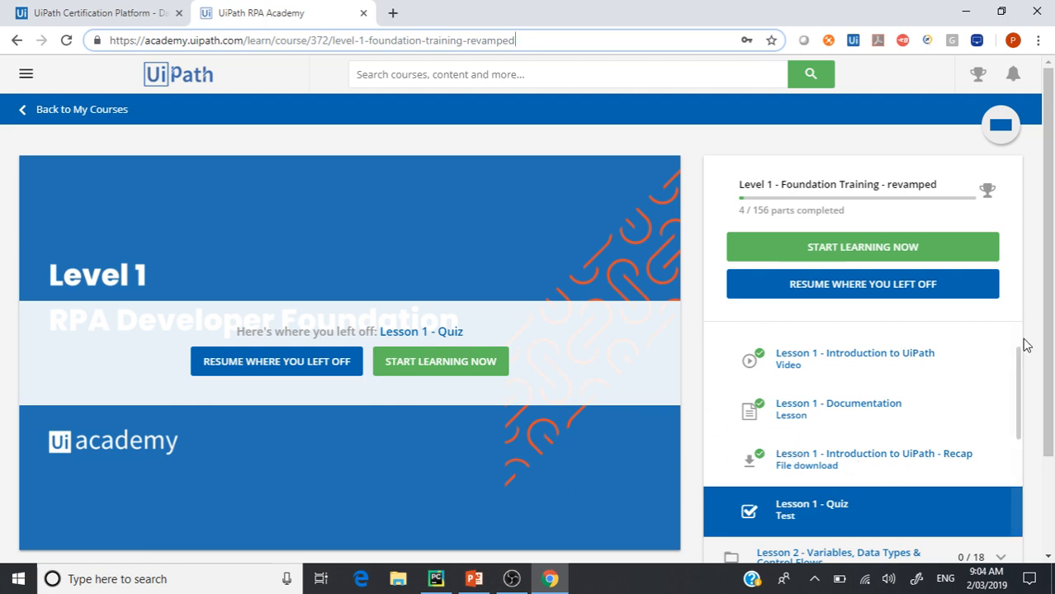
{"action": "scroll", "scroll_direction": "down", "scroll_amount": 3}
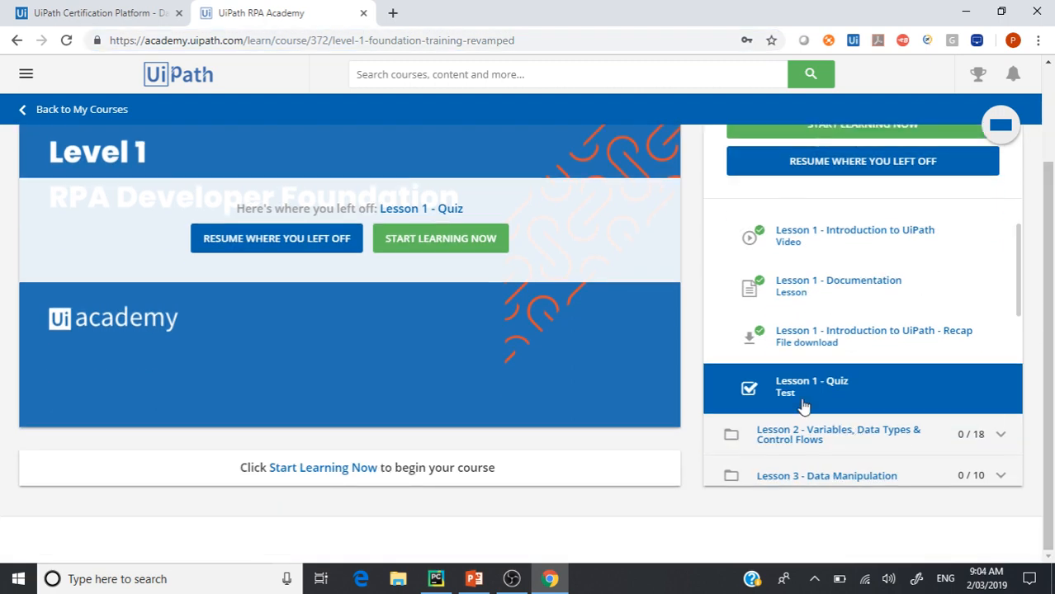
{"action": "left_click", "coordinate": [812, 386]}
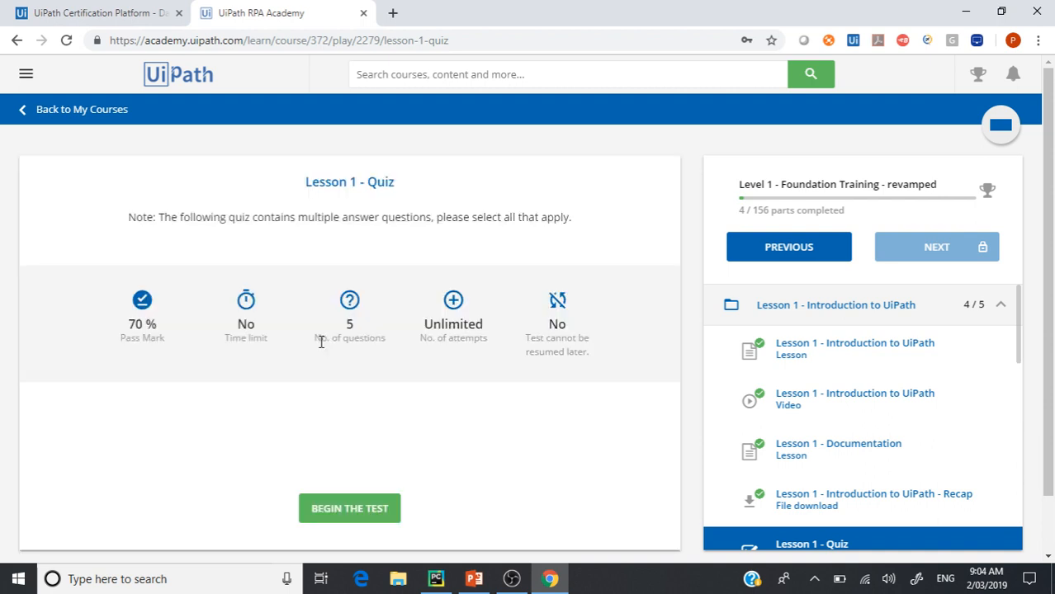
{"action": "mouse_move", "coordinate": [396, 423]}
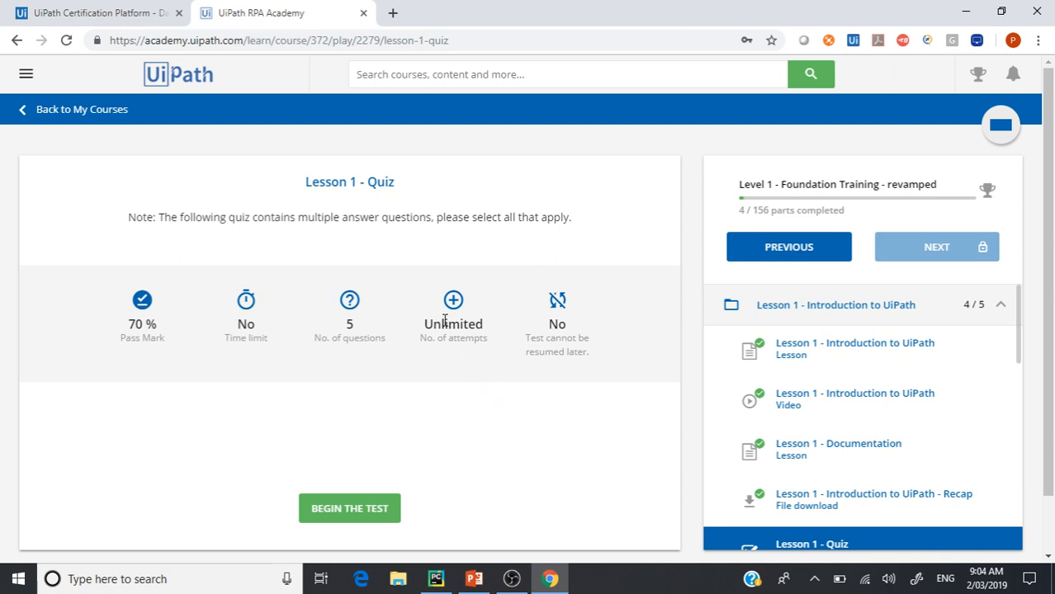
{"action": "mouse_move", "coordinate": [491, 369]}
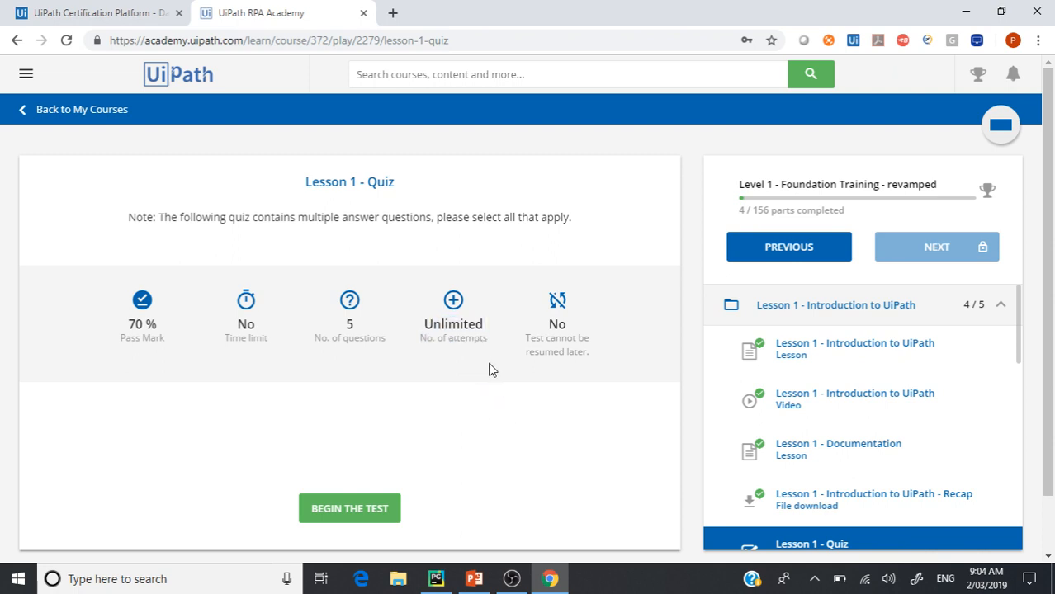
{"action": "mouse_move", "coordinate": [486, 403]}
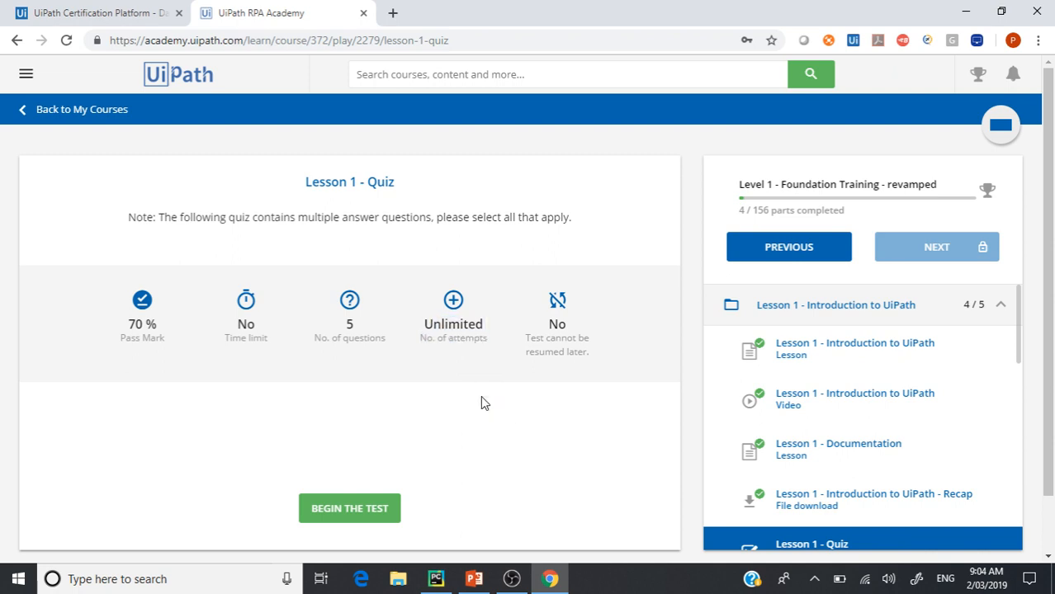
Scroll through the remaining lessons in the course sidebar.
{"action": "scroll", "scroll_direction": "down", "scroll_amount": 3}
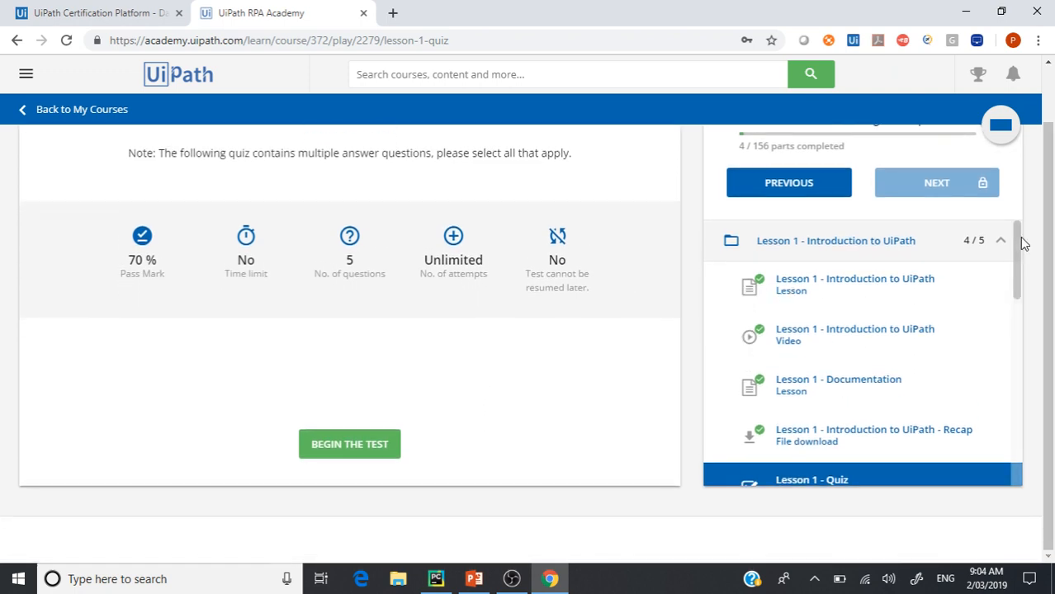
{"action": "scroll", "scroll_direction": "down", "scroll_amount": 3}
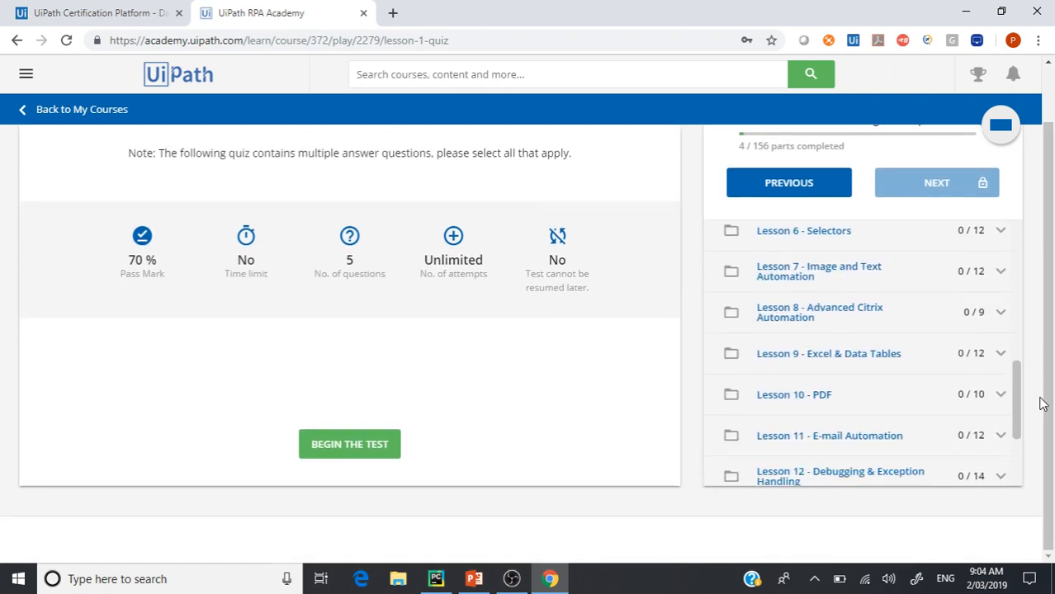
{"action": "left_click", "coordinate": [835, 240]}
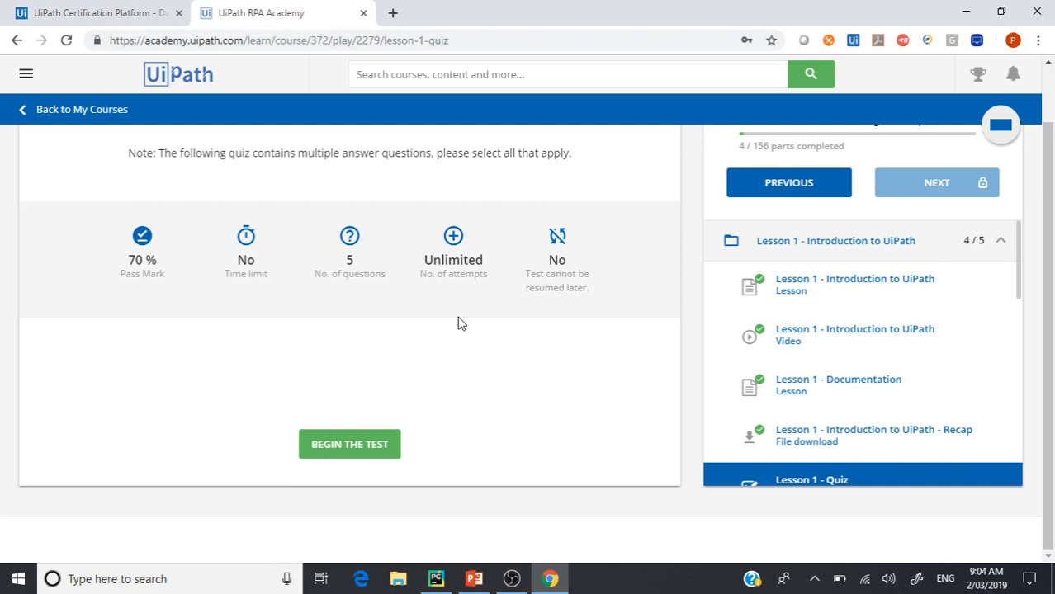
Return to the Course catalog through the site menu.
{"action": "left_click", "coordinate": [25, 74]}
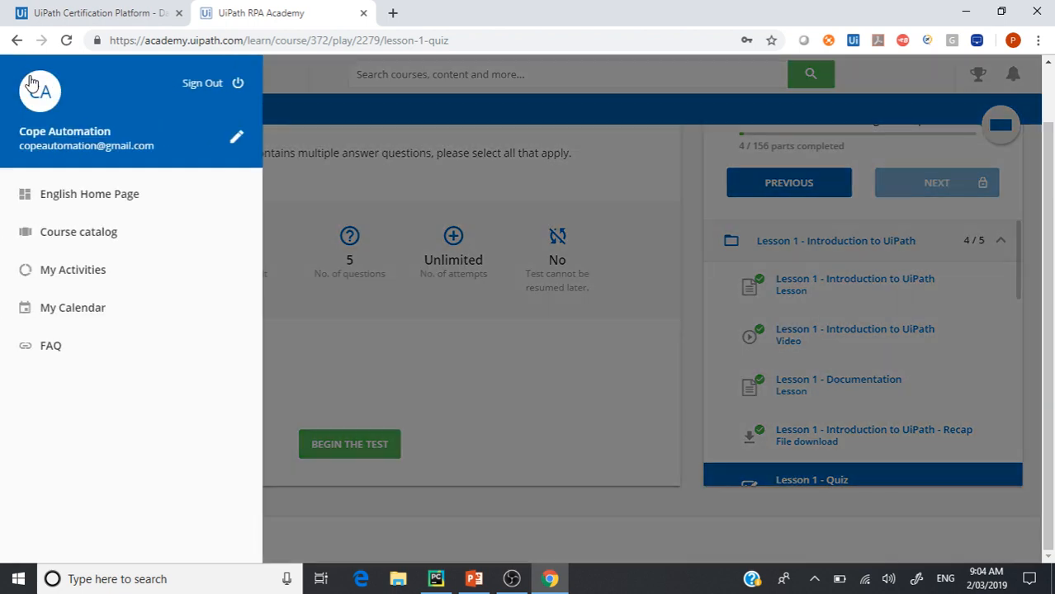
{"action": "mouse_move", "coordinate": [78, 231]}
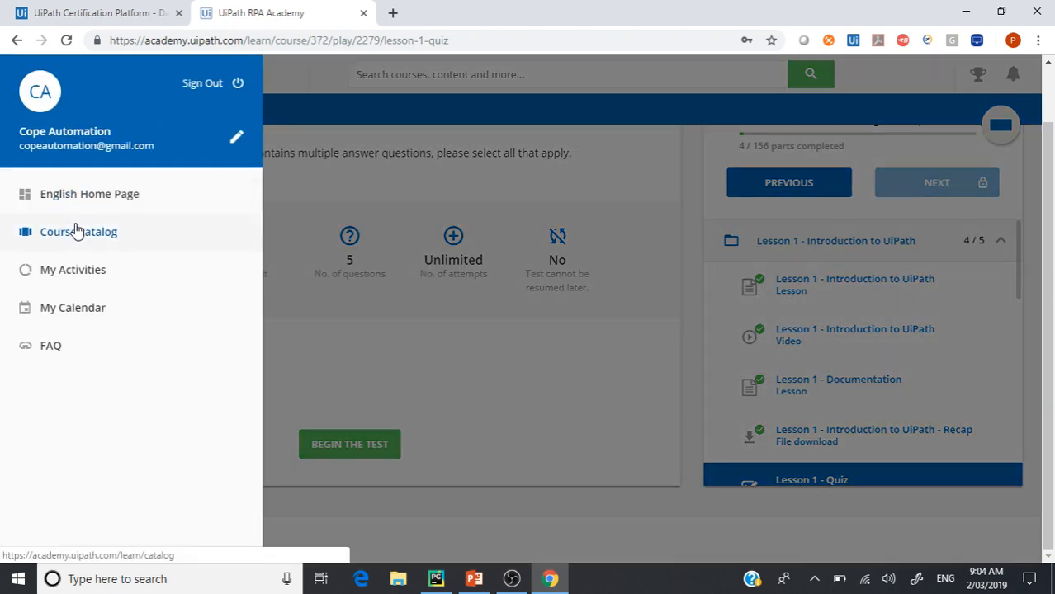
{"action": "mouse_move", "coordinate": [73, 270]}
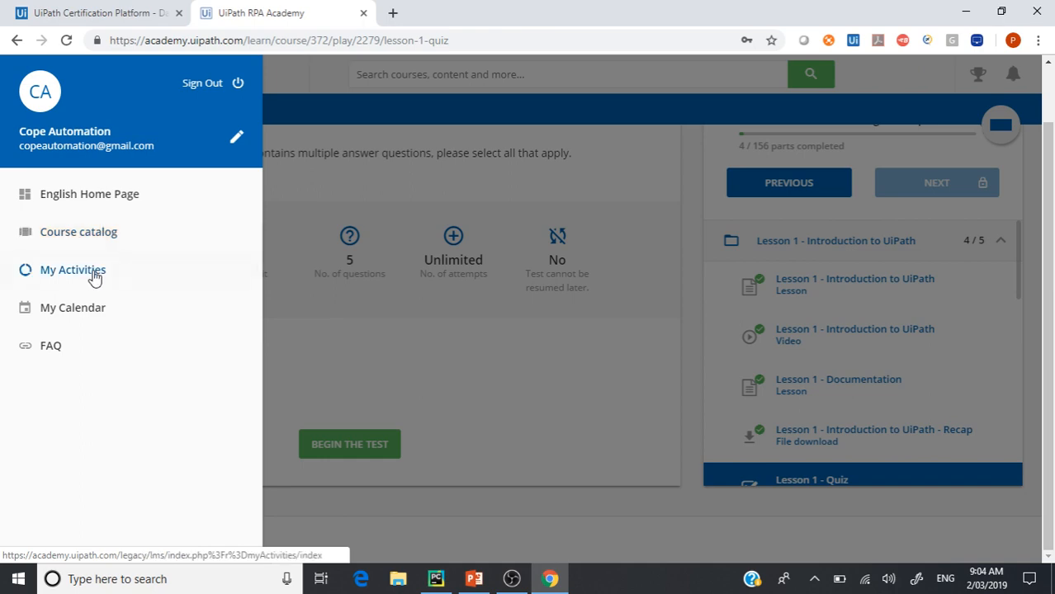
{"action": "left_click", "coordinate": [79, 232]}
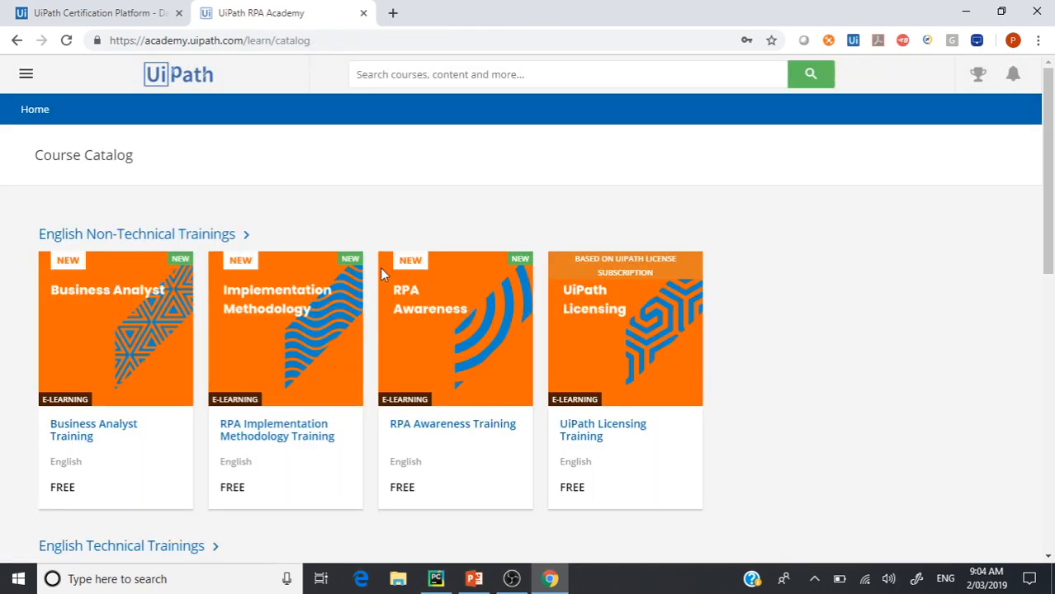
Scroll the Level 3 RPA Developer Advanced course outline (6 of 13 parts completed).
{"action": "scroll", "scroll_direction": "down", "scroll_amount": 3}
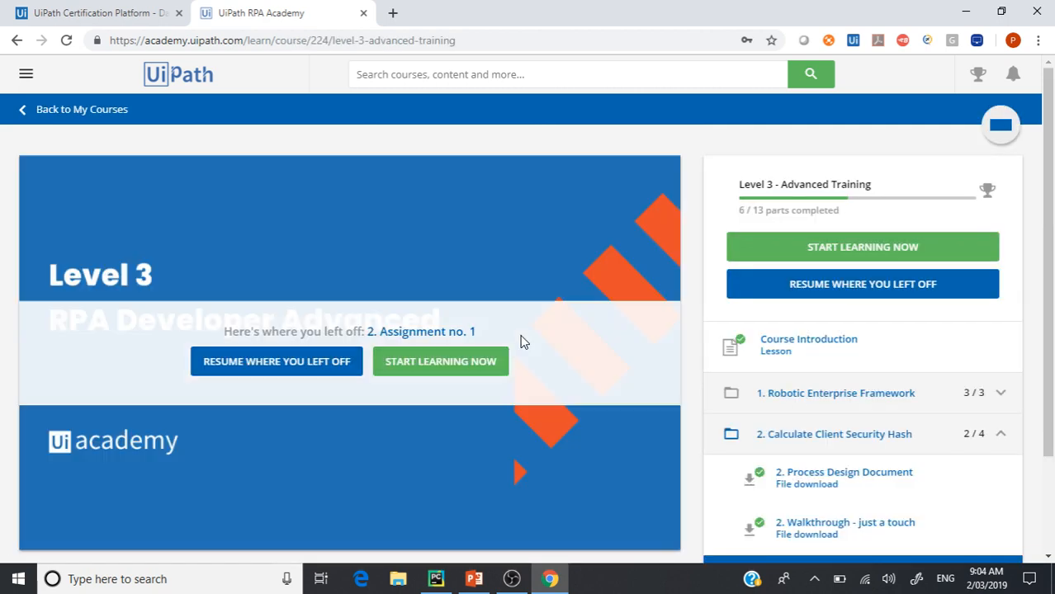
{"action": "scroll", "scroll_direction": "down", "scroll_amount": 3}
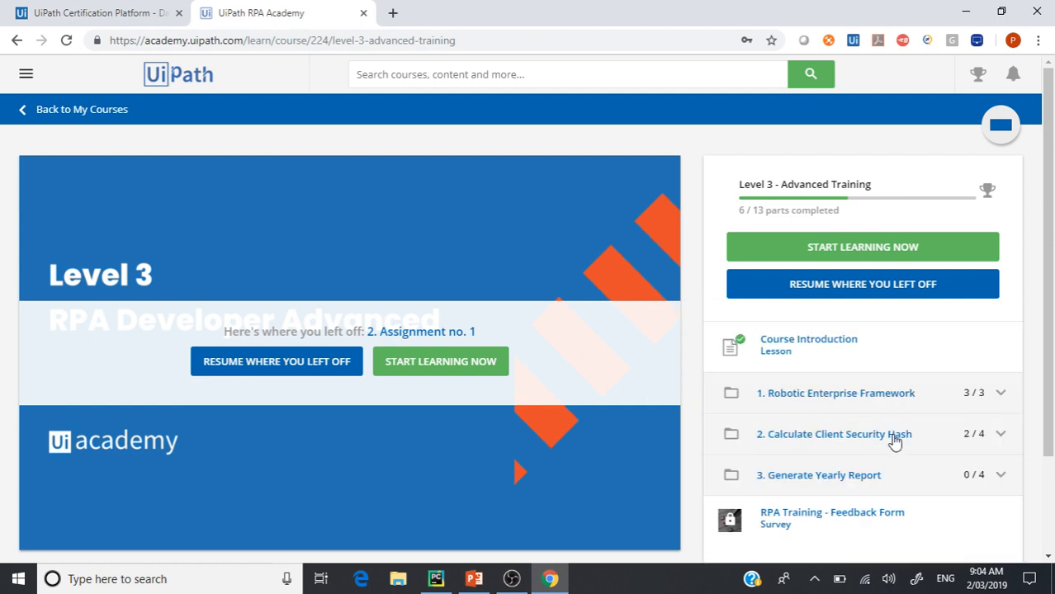
{"action": "scroll", "scroll_direction": "down", "scroll_amount": 3}
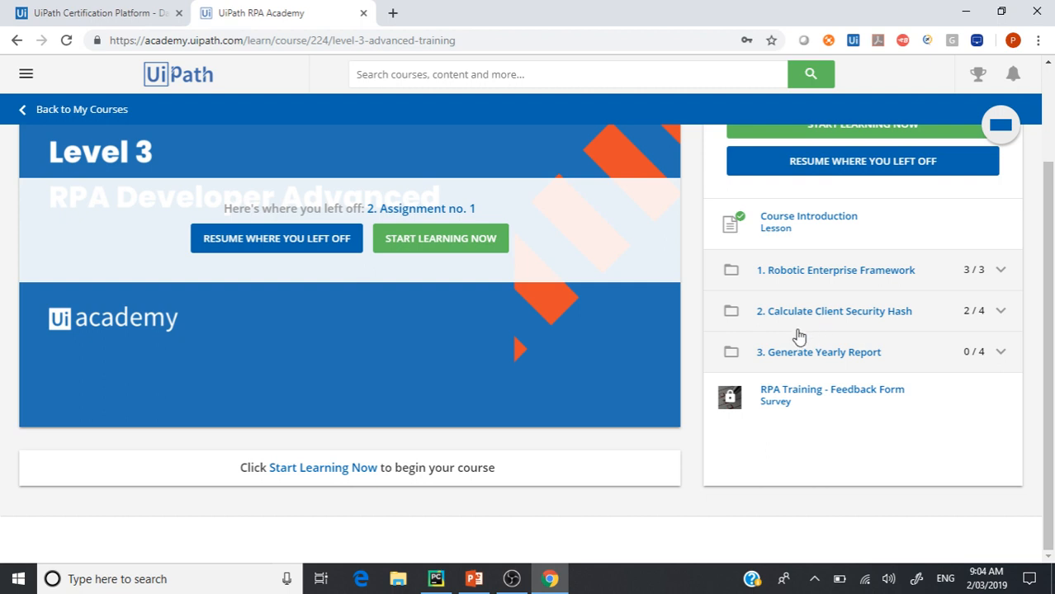
{"action": "mouse_move", "coordinate": [821, 369]}
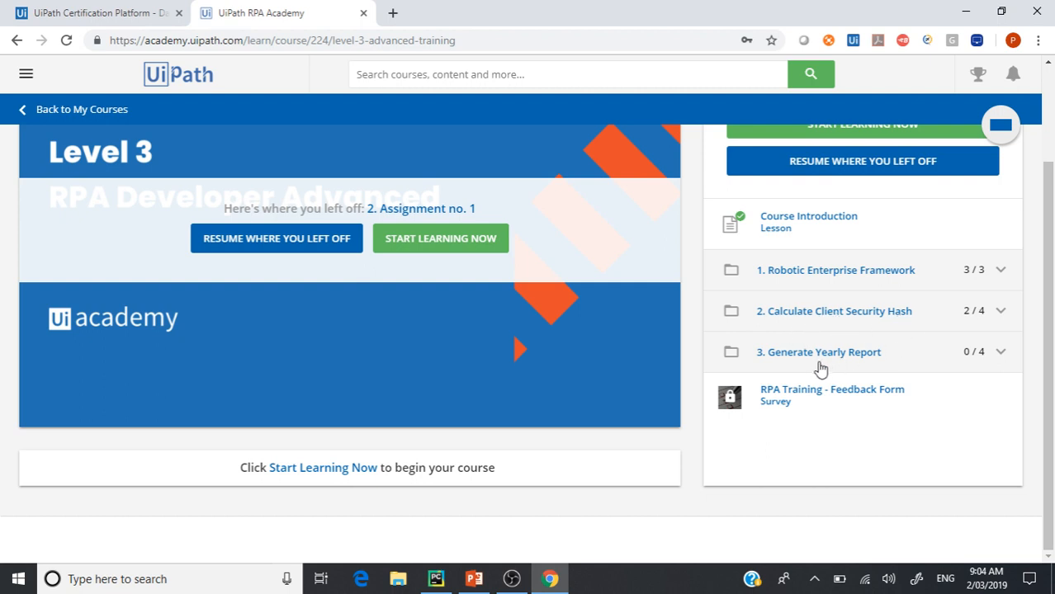
{"action": "mouse_move", "coordinate": [854, 336]}
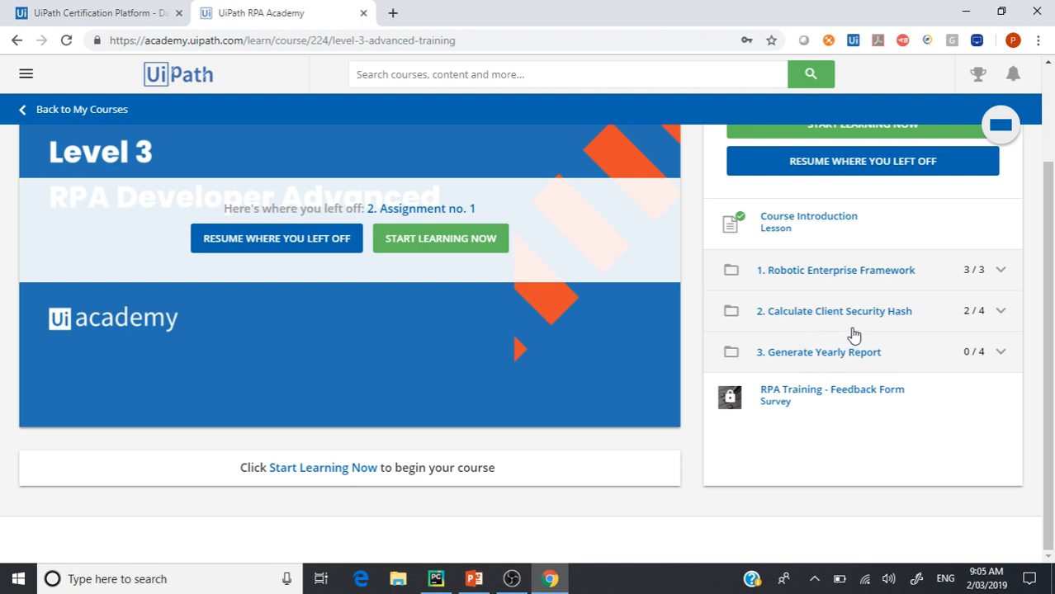
{"action": "mouse_move", "coordinate": [844, 355]}
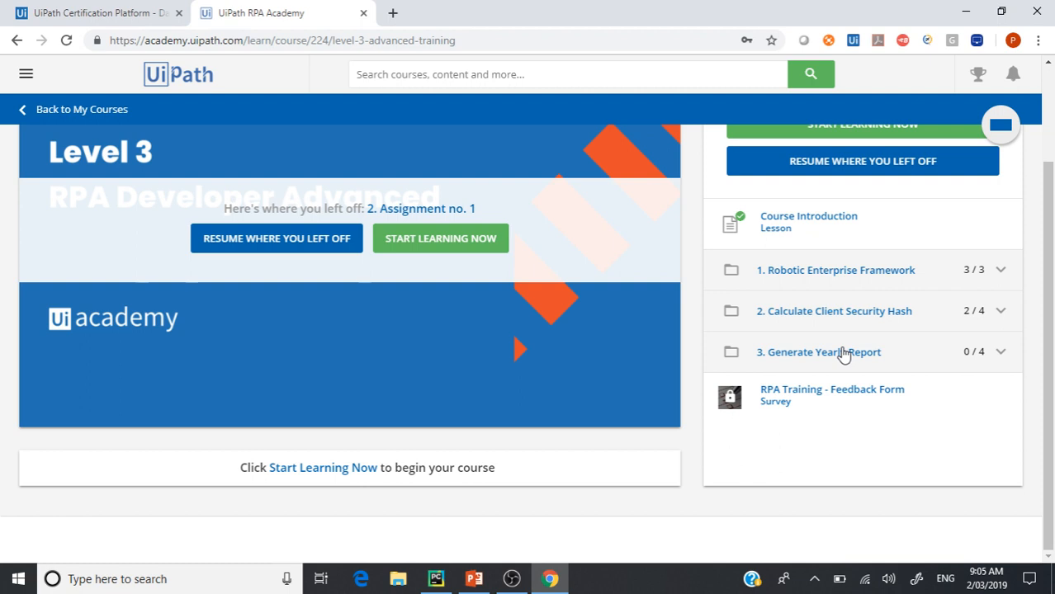
{"action": "mouse_move", "coordinate": [862, 247]}
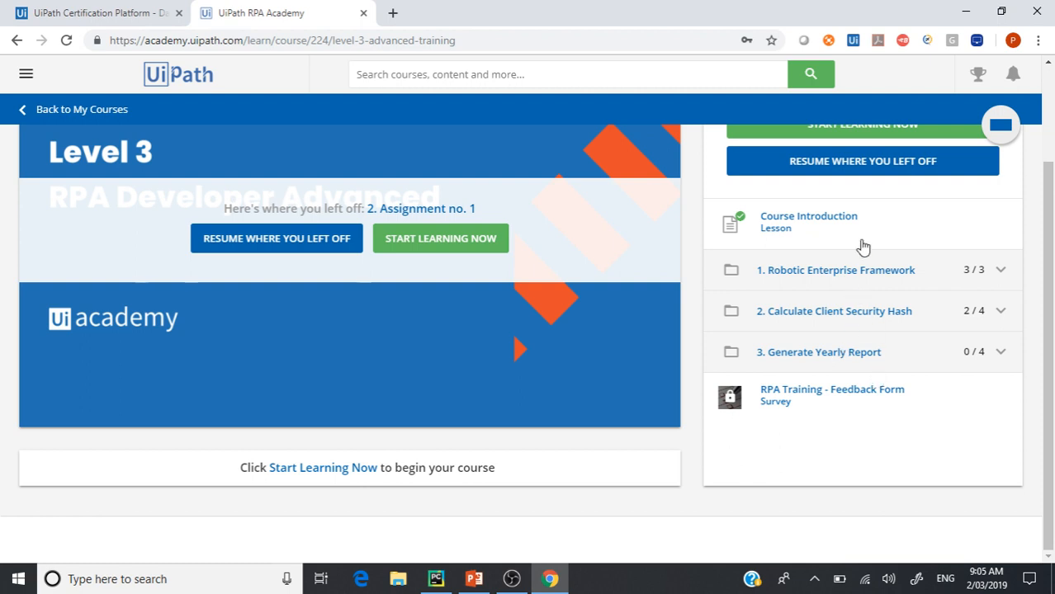
{"action": "mouse_move", "coordinate": [898, 332]}
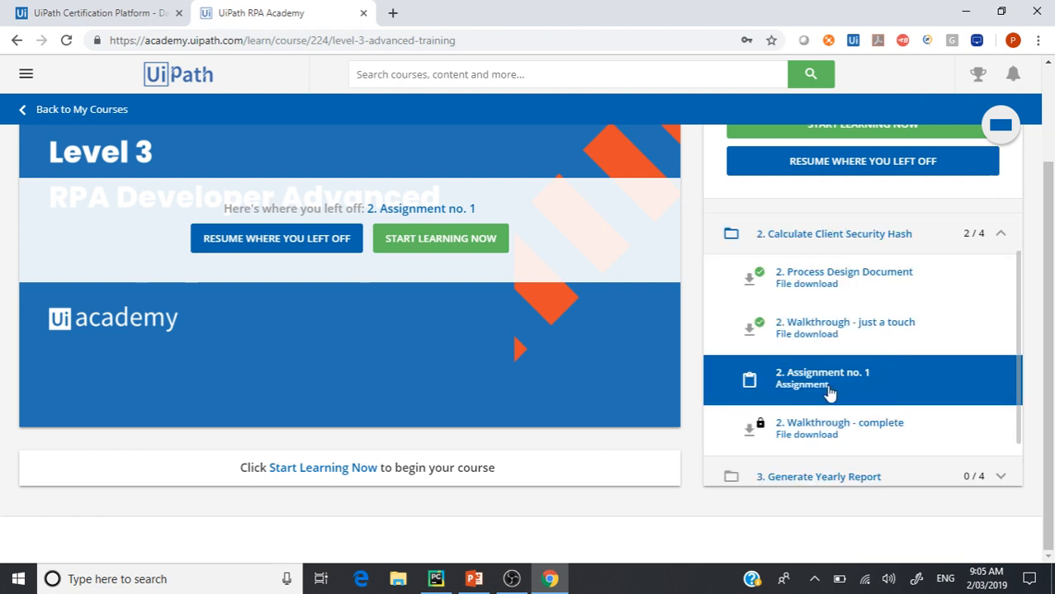
Scroll through Assignment no. 1's compressed workflow upload instructions.
{"action": "scroll", "scroll_direction": "up", "scroll_amount": 3}
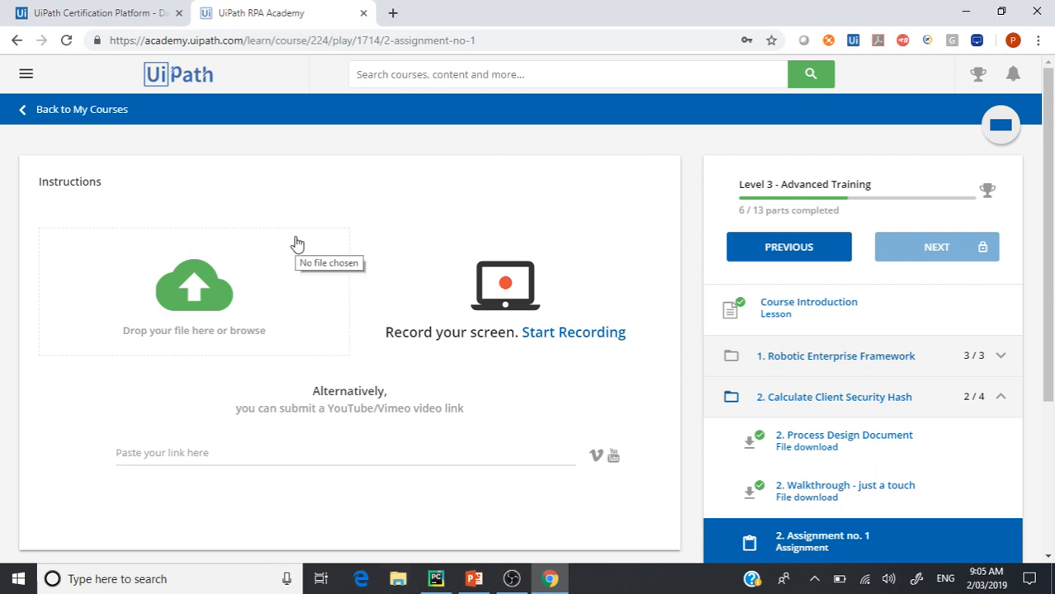
{"action": "mouse_move", "coordinate": [186, 322]}
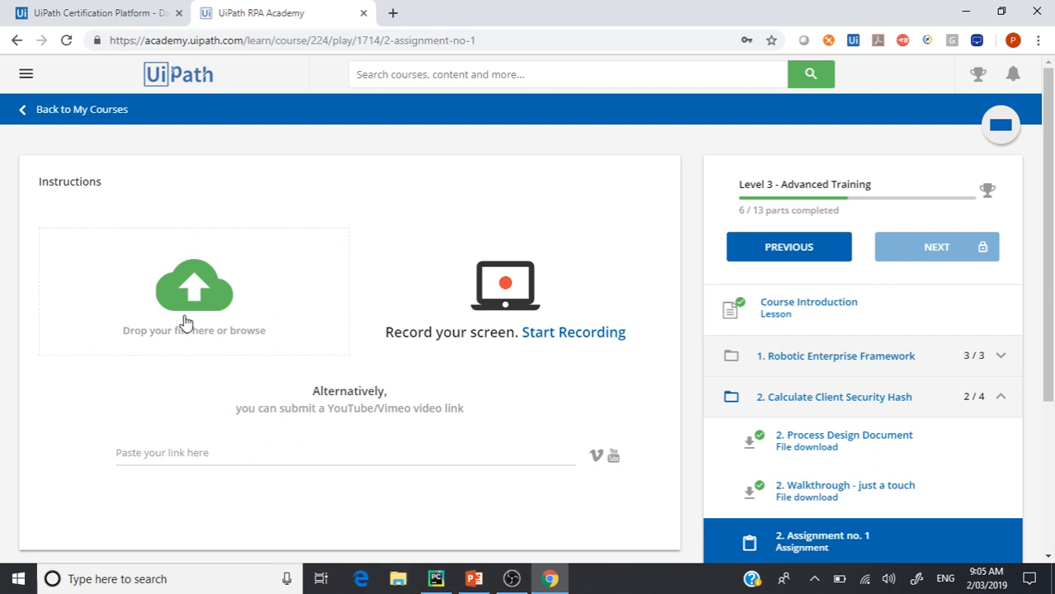
{"action": "mouse_move", "coordinate": [557, 393]}
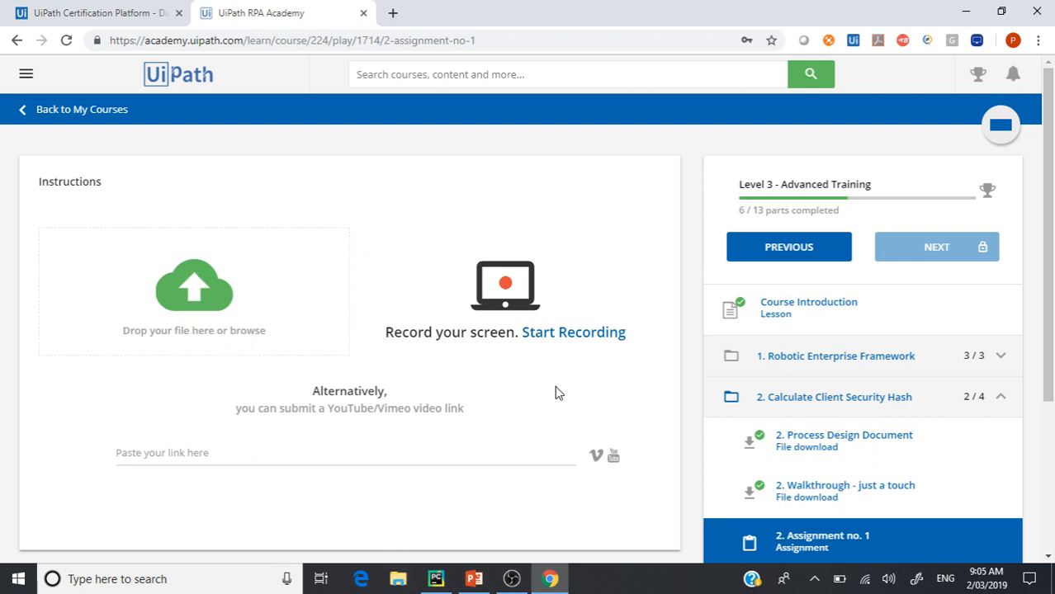
{"action": "mouse_move", "coordinate": [258, 404]}
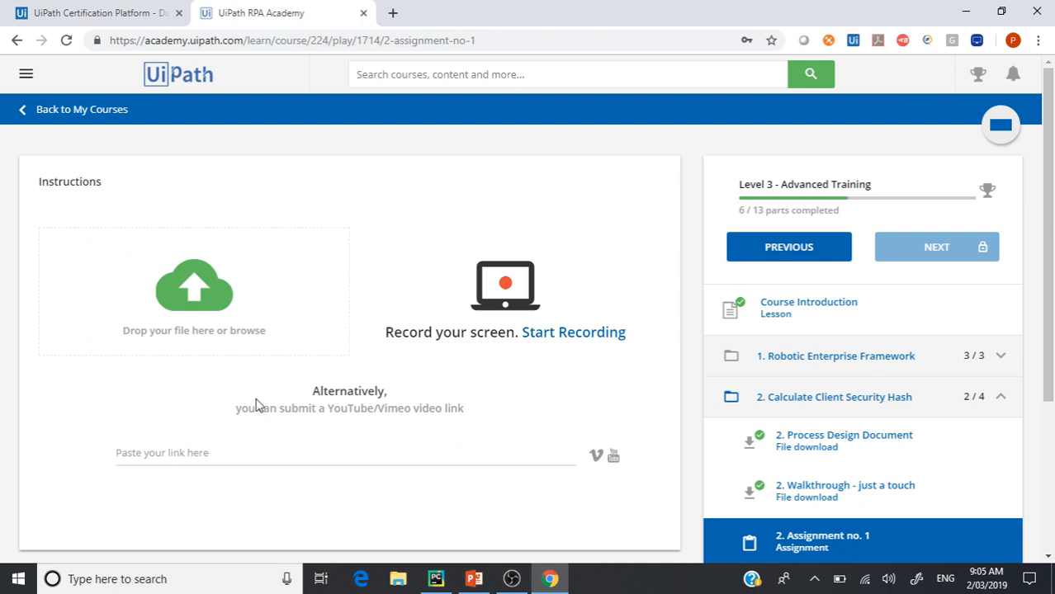
{"action": "scroll", "scroll_direction": "down", "scroll_amount": 3}
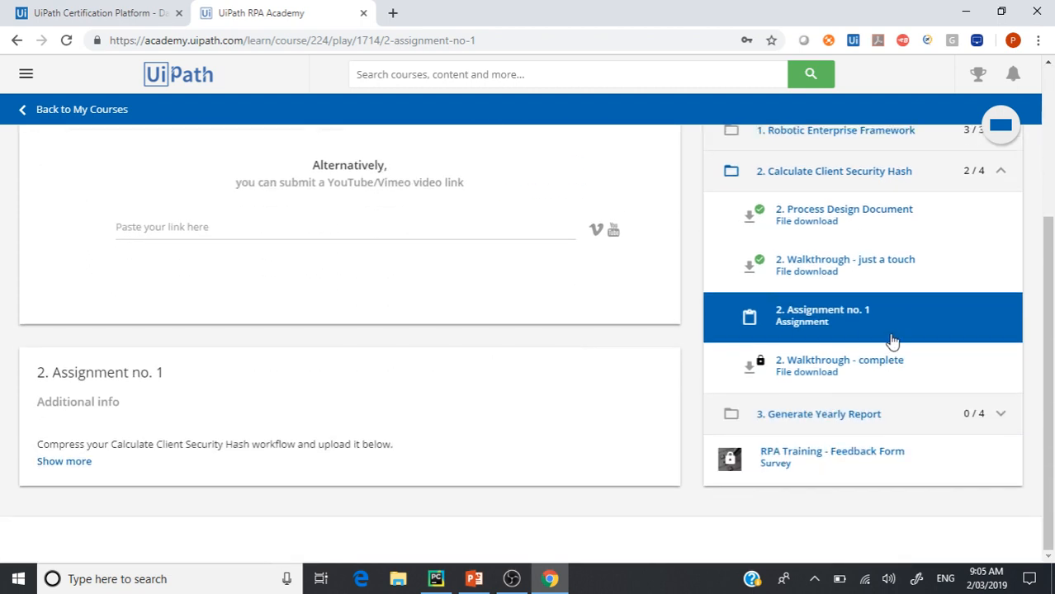
{"action": "mouse_move", "coordinate": [389, 311]}
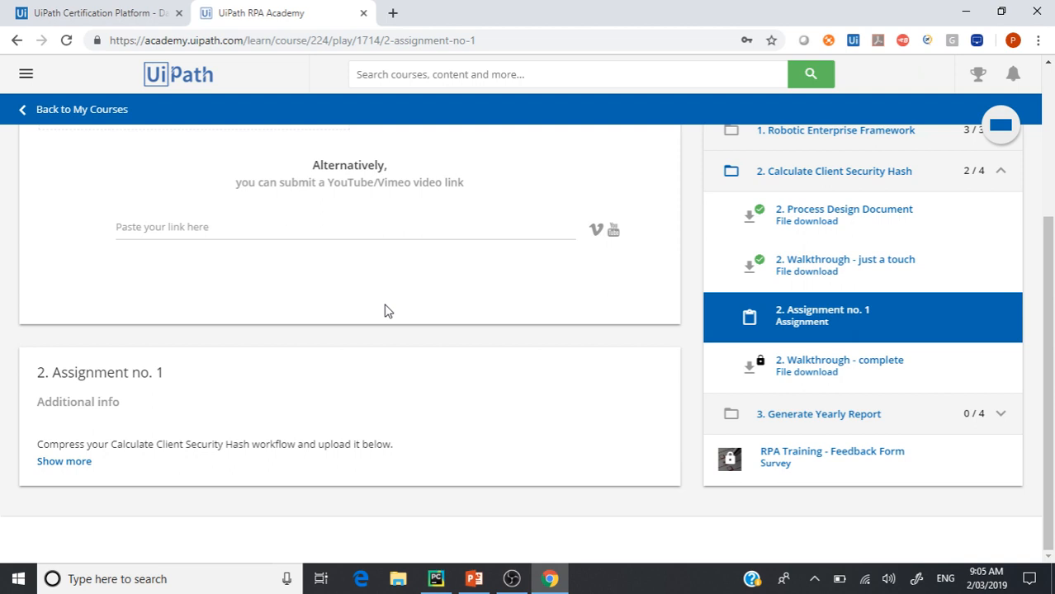
{"action": "scroll", "scroll_direction": "up", "scroll_amount": 3}
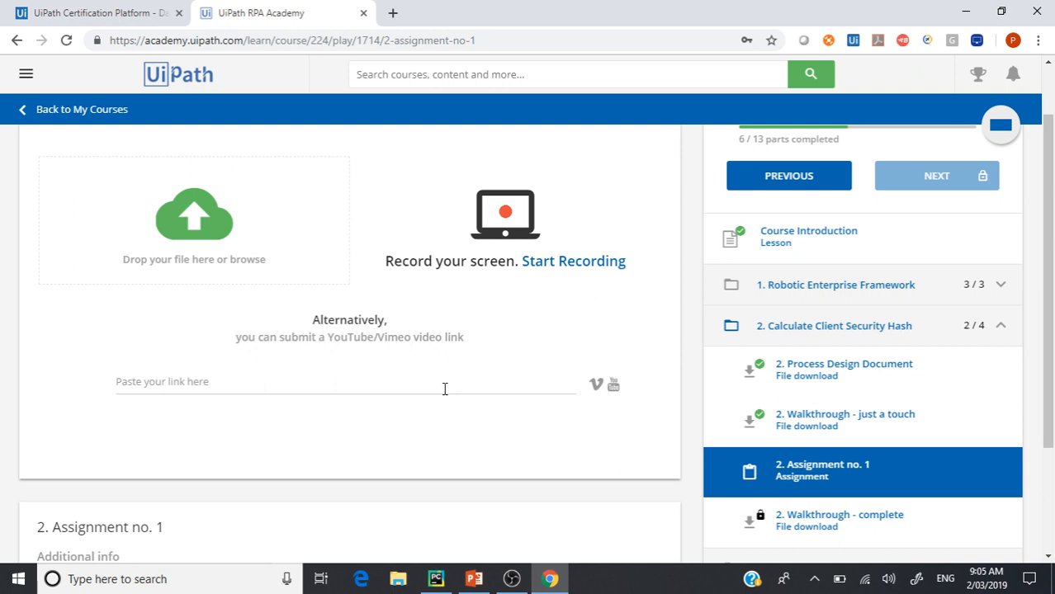
{"action": "scroll", "scroll_direction": "up", "scroll_amount": 3}
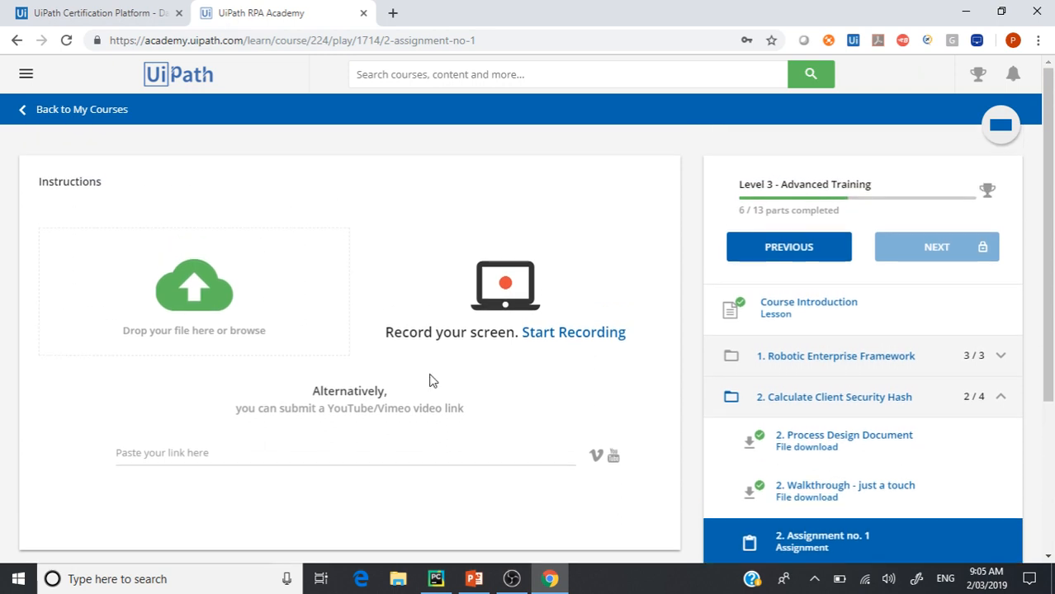
{"action": "mouse_move", "coordinate": [388, 388]}
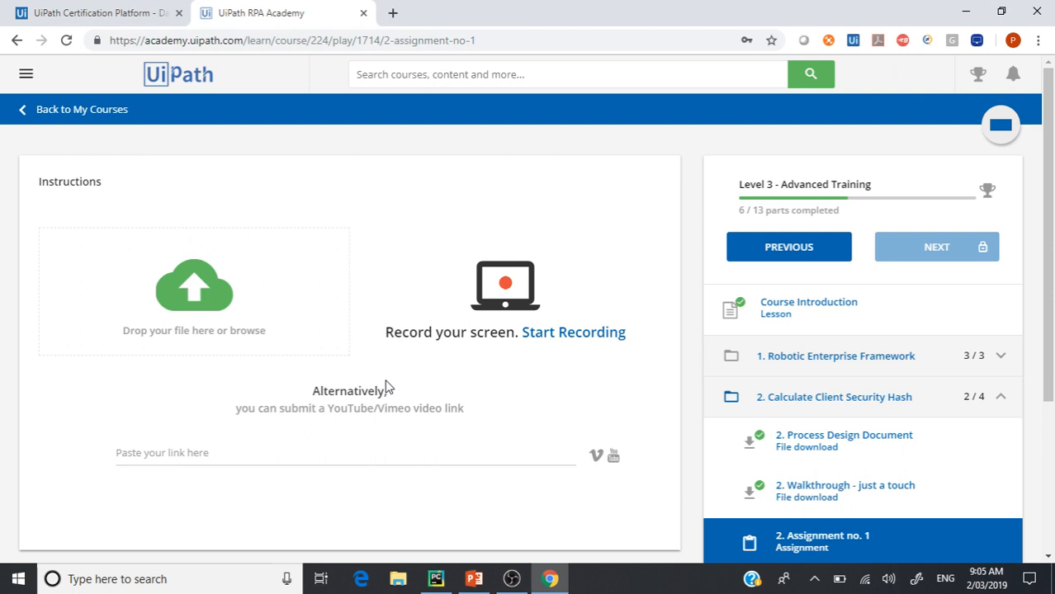
Switch to the Certification Platform tab showing quiz 45/45 and Certified status.
{"action": "left_click", "coordinate": [95, 12]}
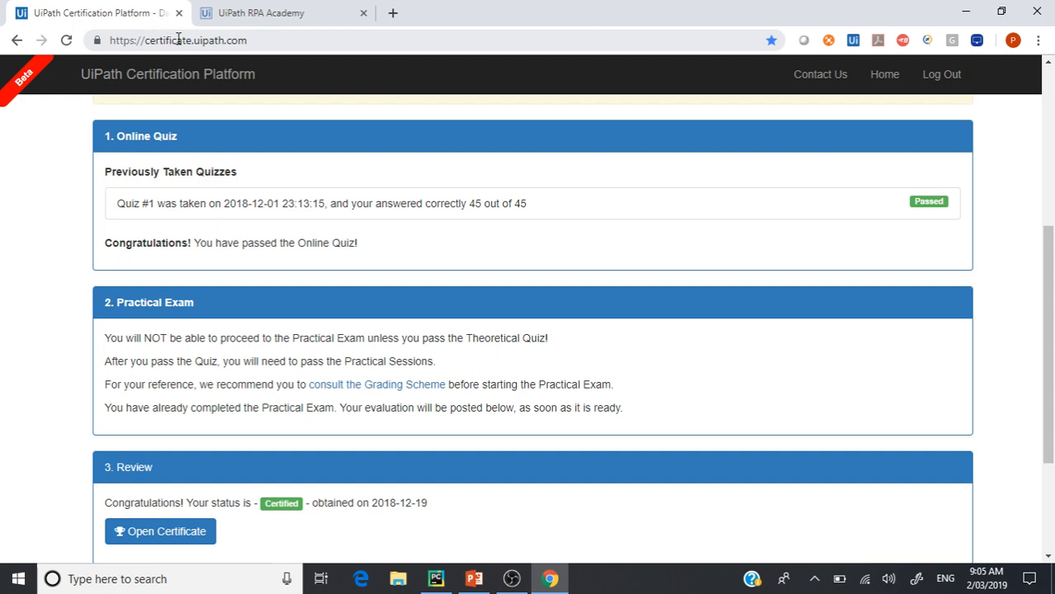
{"action": "left_click", "coordinate": [178, 39]}
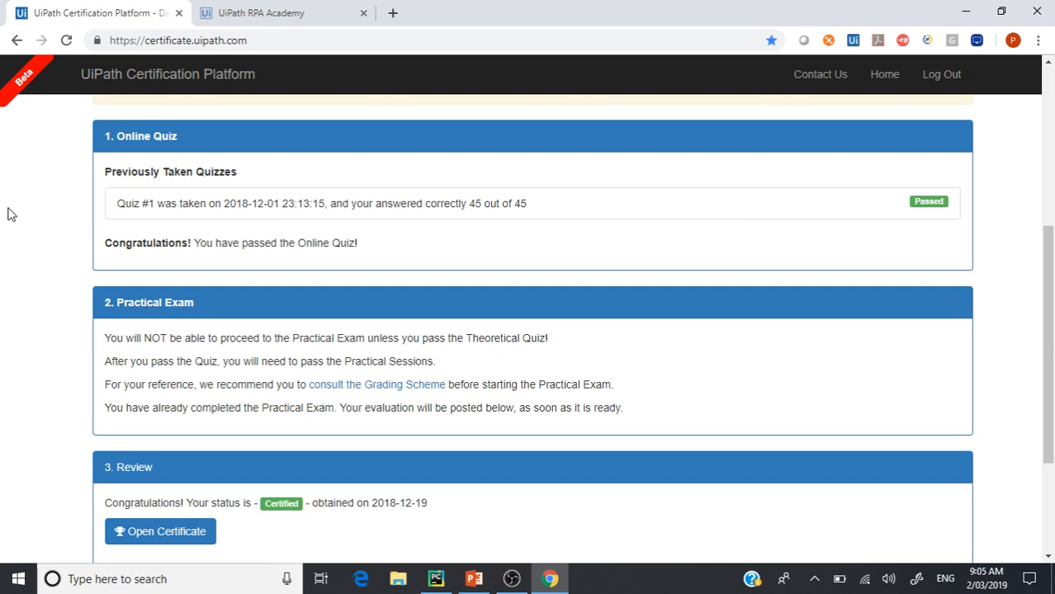
{"action": "mouse_move", "coordinate": [162, 194]}
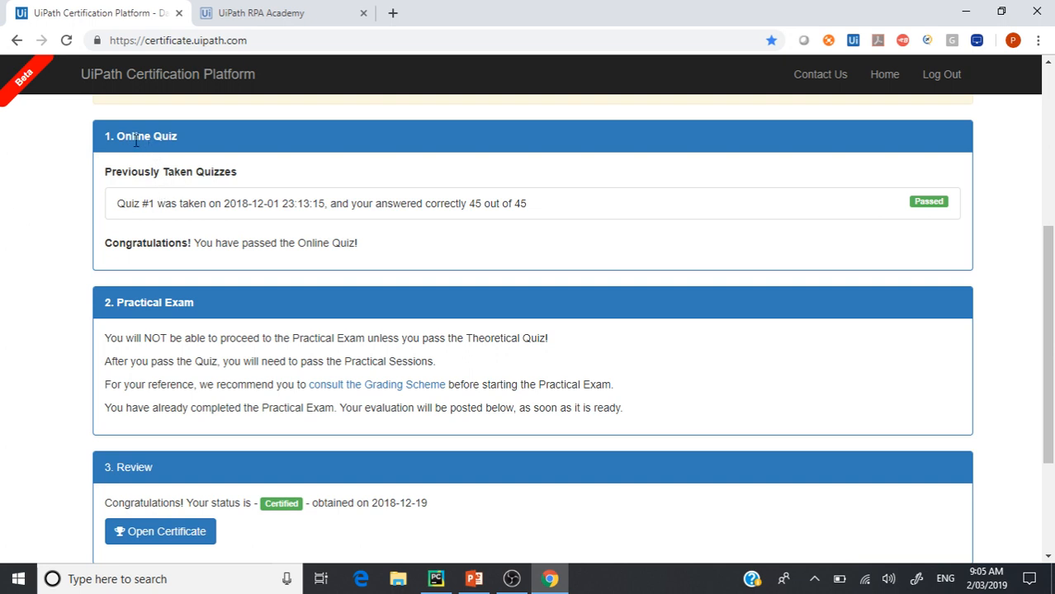
{"action": "mouse_move", "coordinate": [229, 135]}
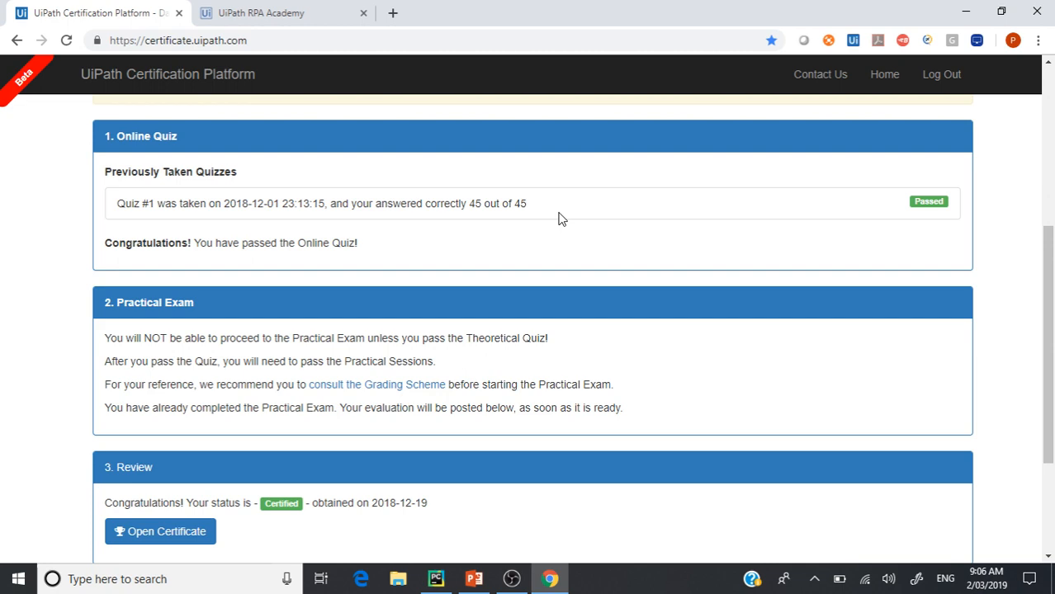
{"action": "scroll", "scroll_direction": "down", "scroll_amount": 3}
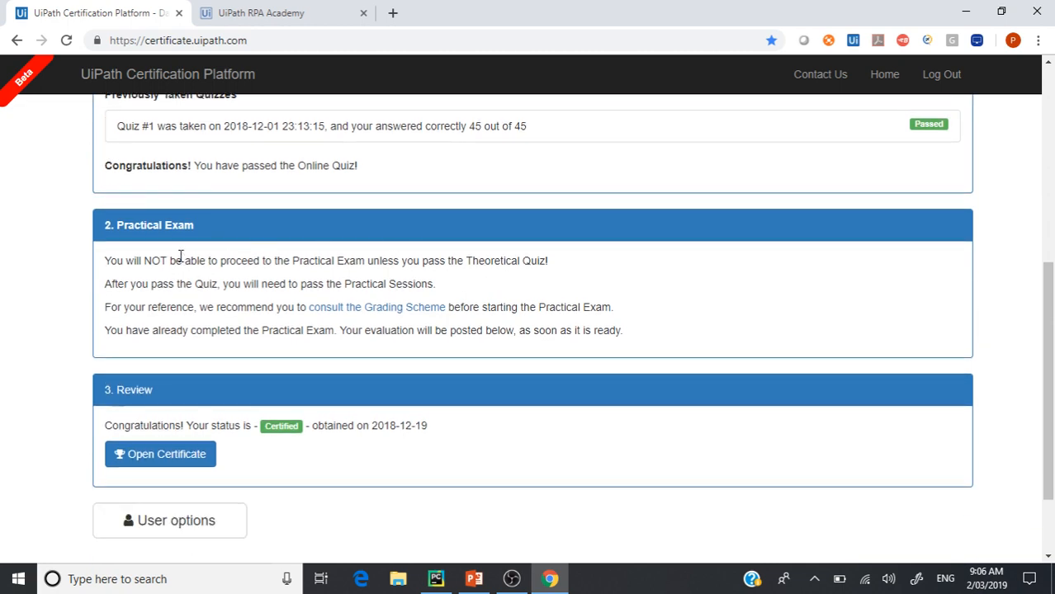
{"action": "mouse_move", "coordinate": [280, 232]}
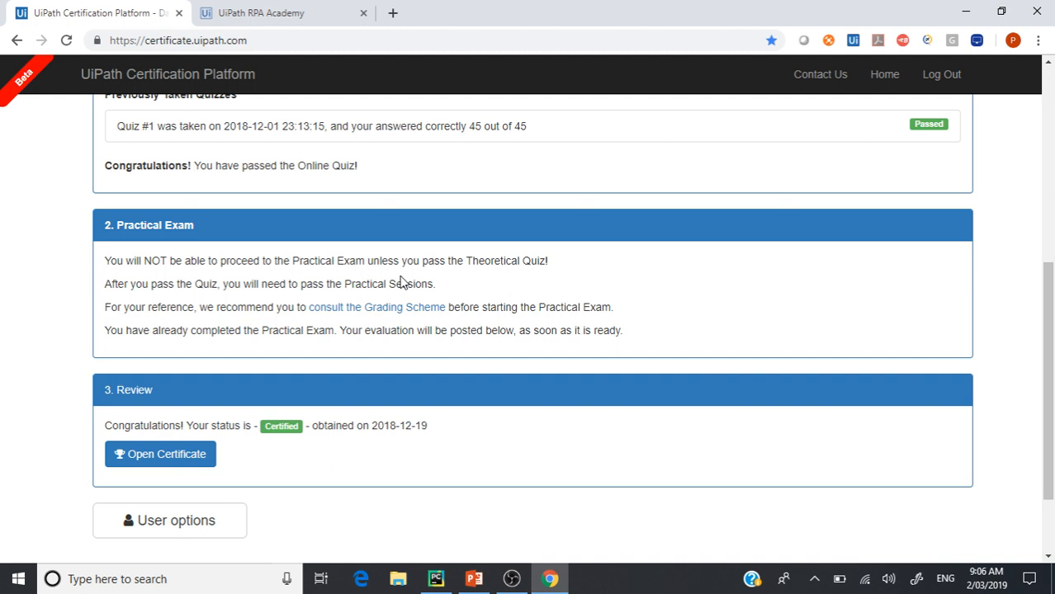
{"action": "mouse_move", "coordinate": [409, 264]}
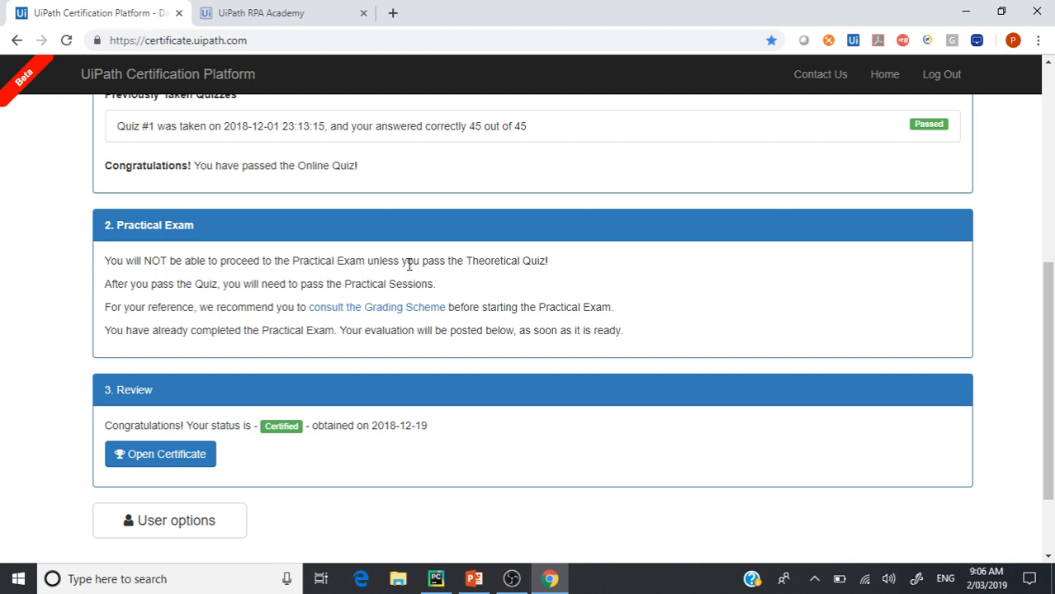